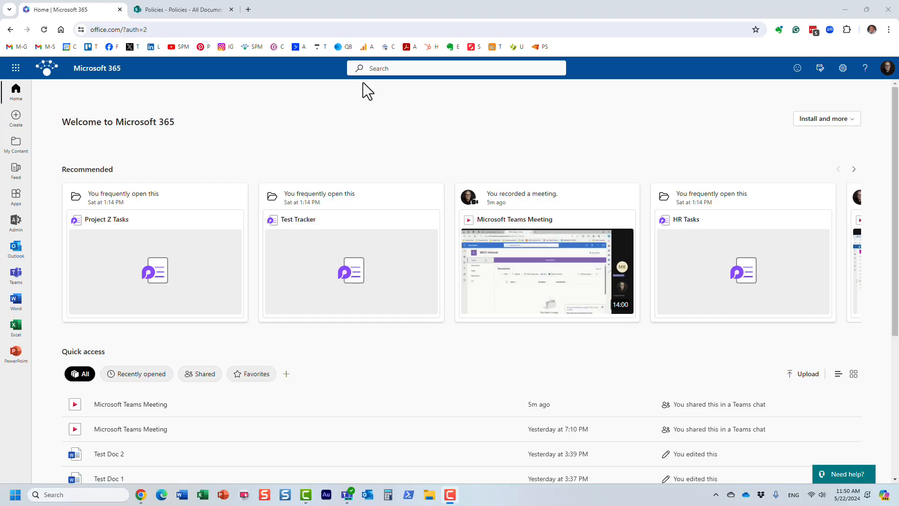
mouse_move(249, 61)
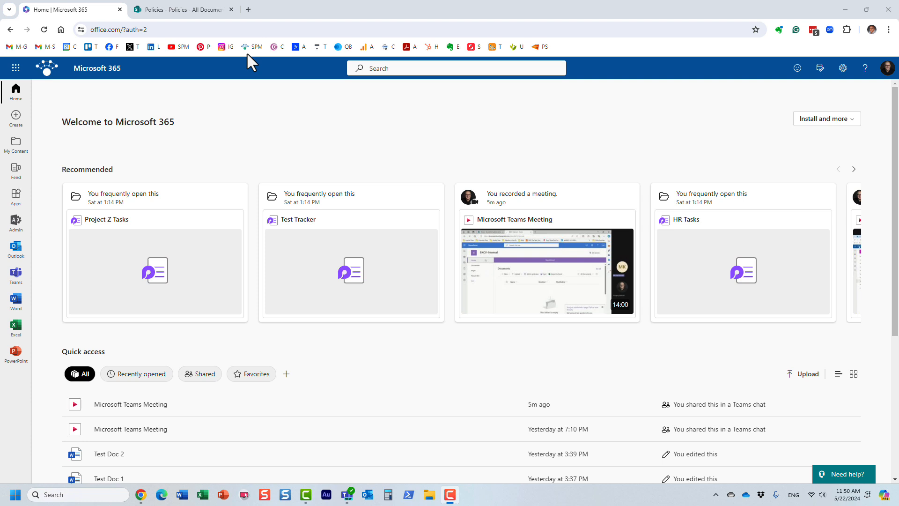
mouse_move(608, 91)
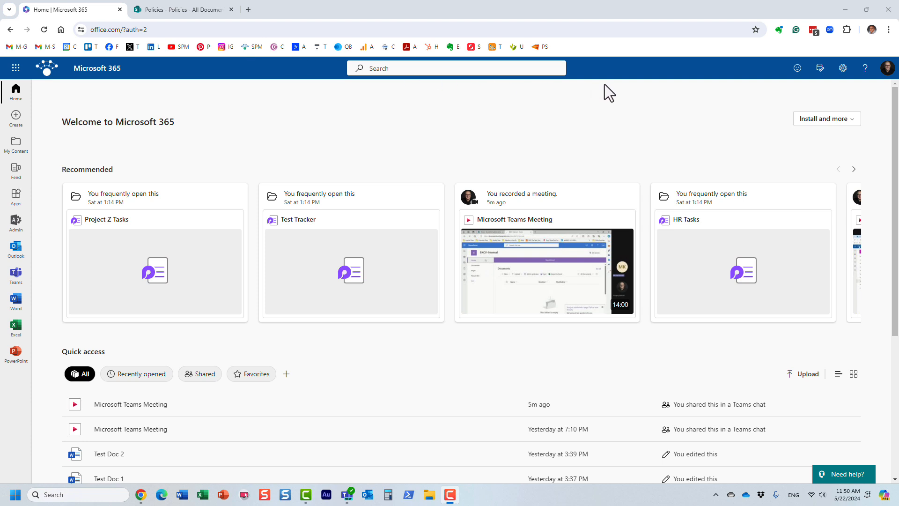
mouse_move(368, 98)
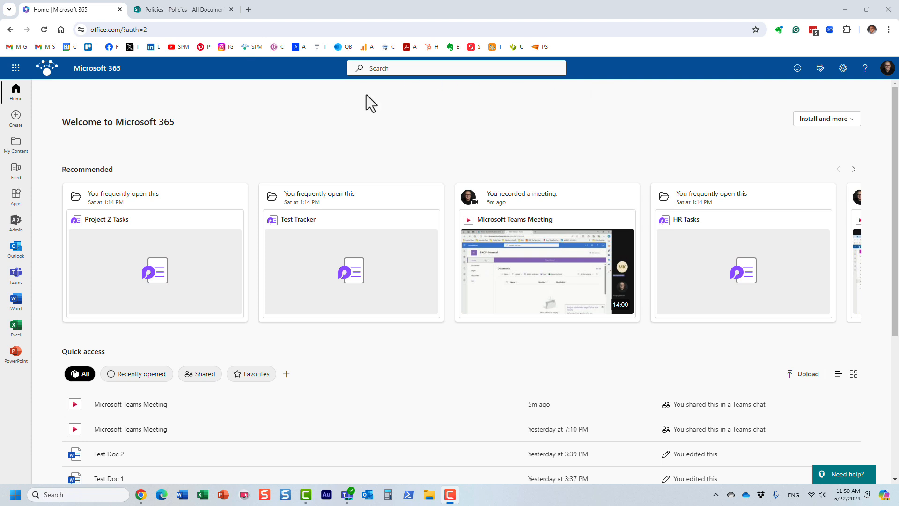
mouse_move(372, 121)
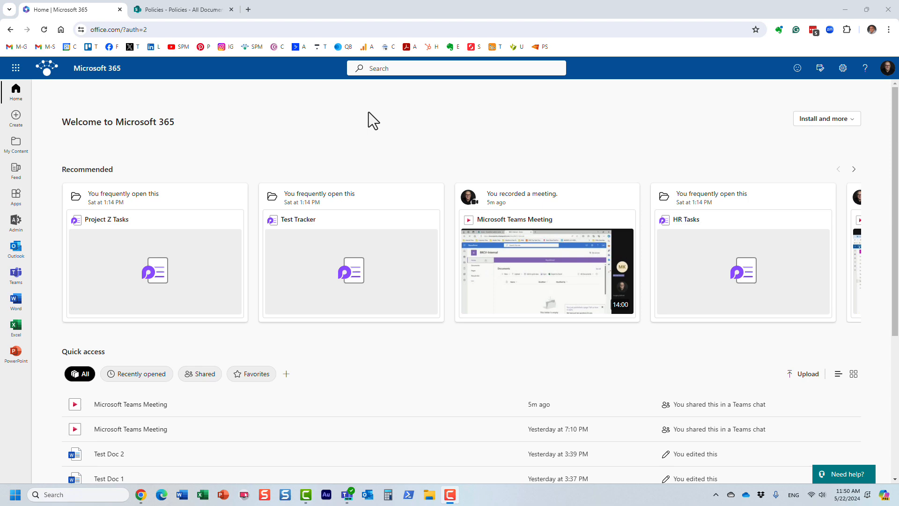
Step: Scroll to Quick access and show Test Document 3's tag options (Client, Project B)
scroll("down", 3)
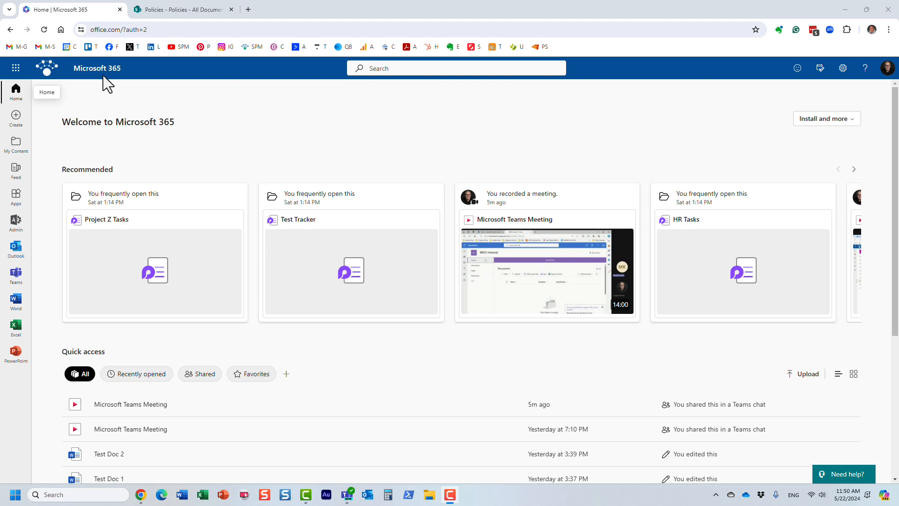
mouse_move(238, 130)
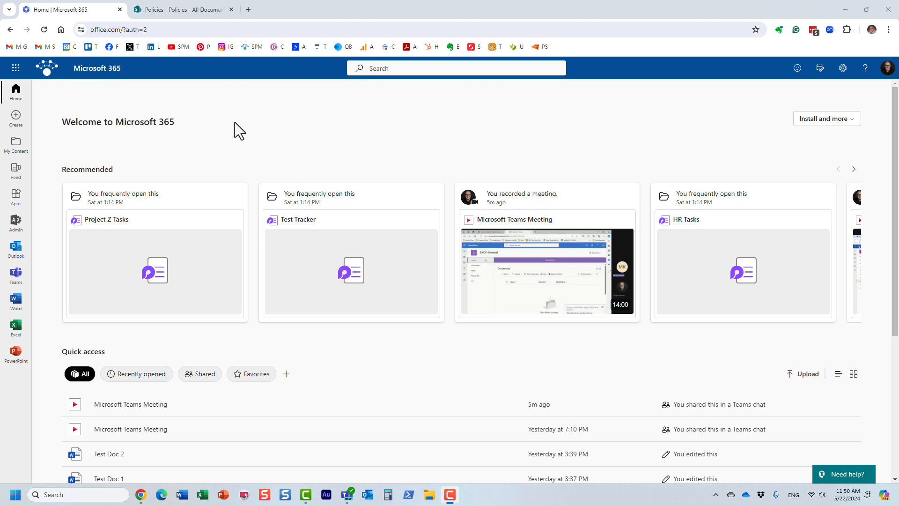
mouse_move(237, 161)
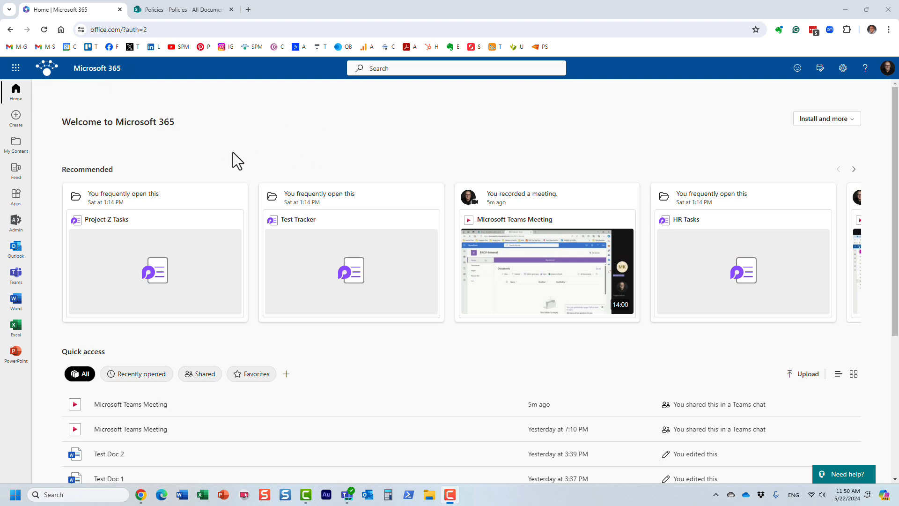
scroll("down", 3)
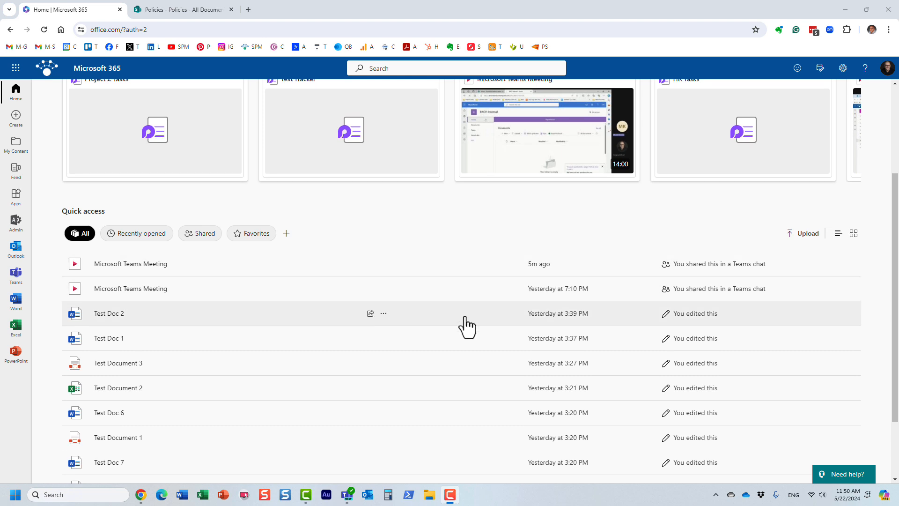
scroll("down", 3)
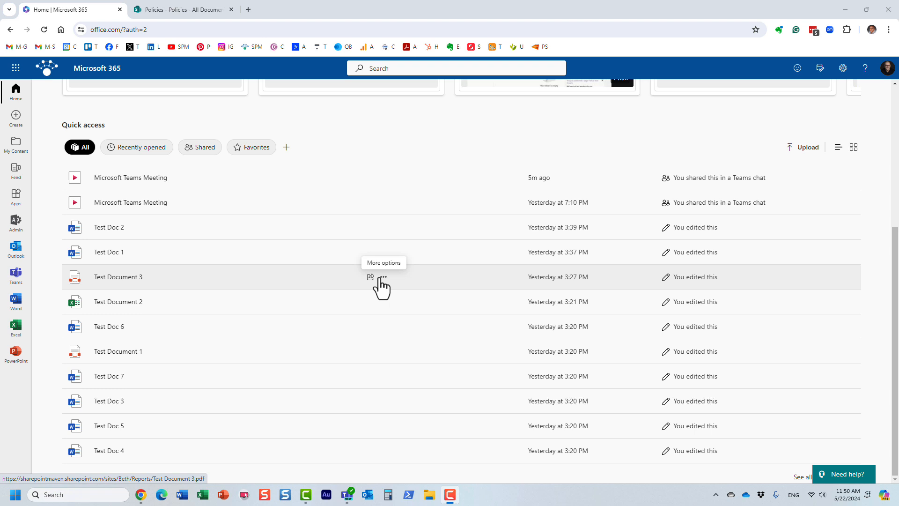
left_click(383, 278)
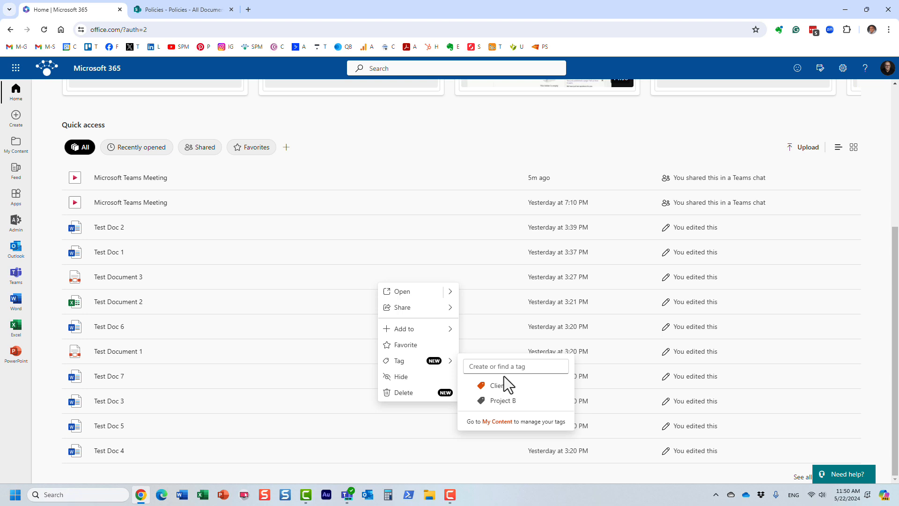
mouse_move(452, 169)
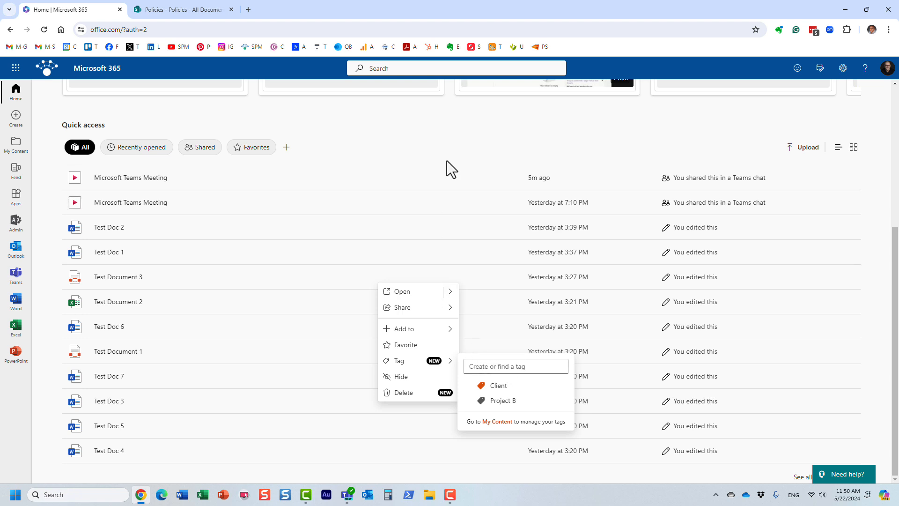
Step: Filter the Policies library by Owner HR, leaving Copyright, Telework and Vehicle policies
left_click(186, 10)
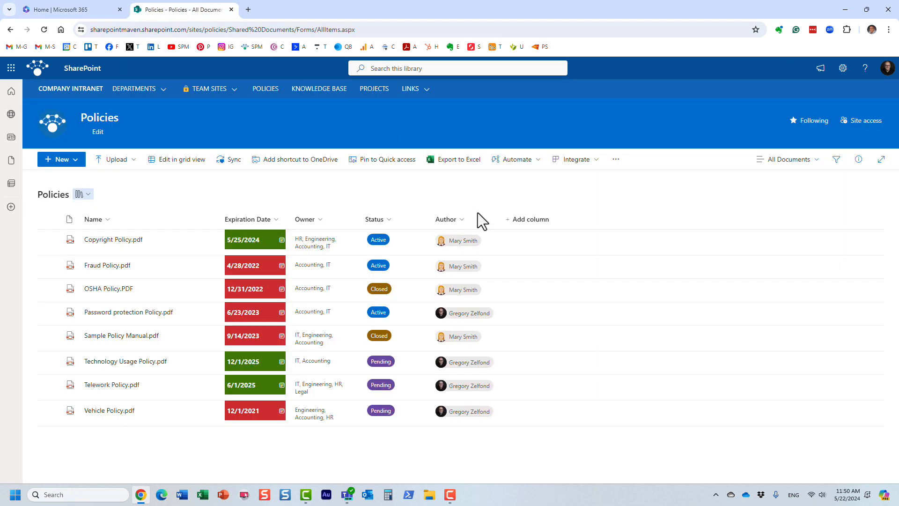
mouse_move(543, 206)
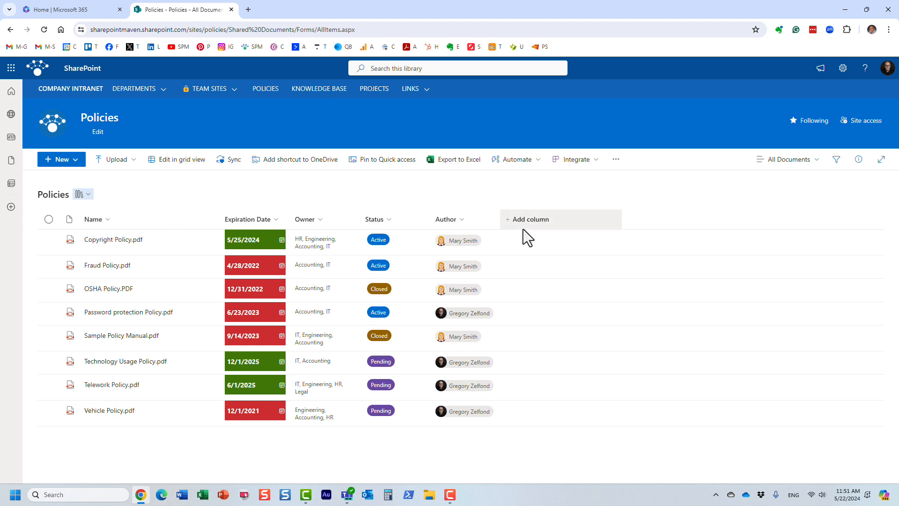
left_click(530, 220)
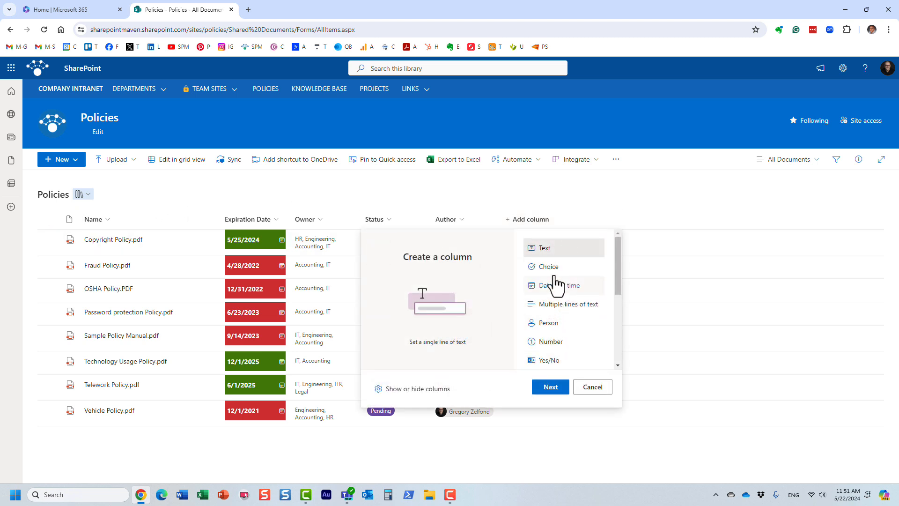
left_click(549, 267)
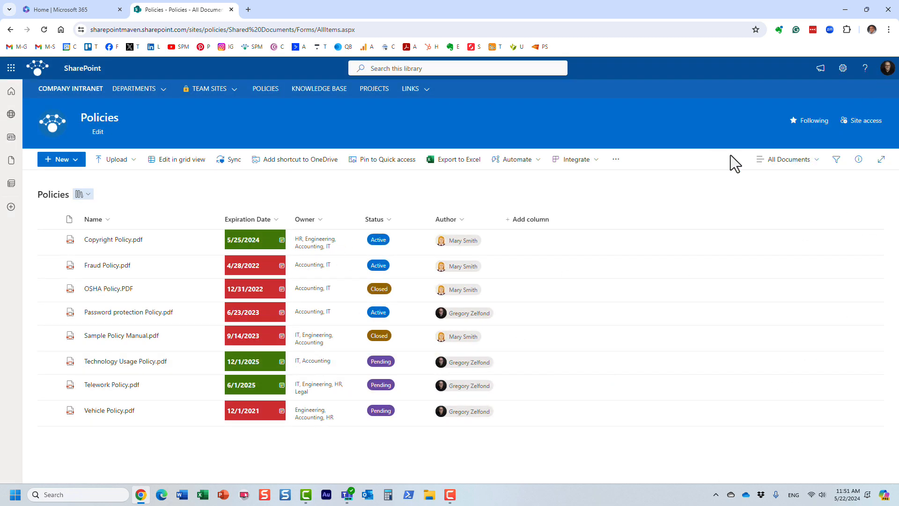
mouse_move(284, 195)
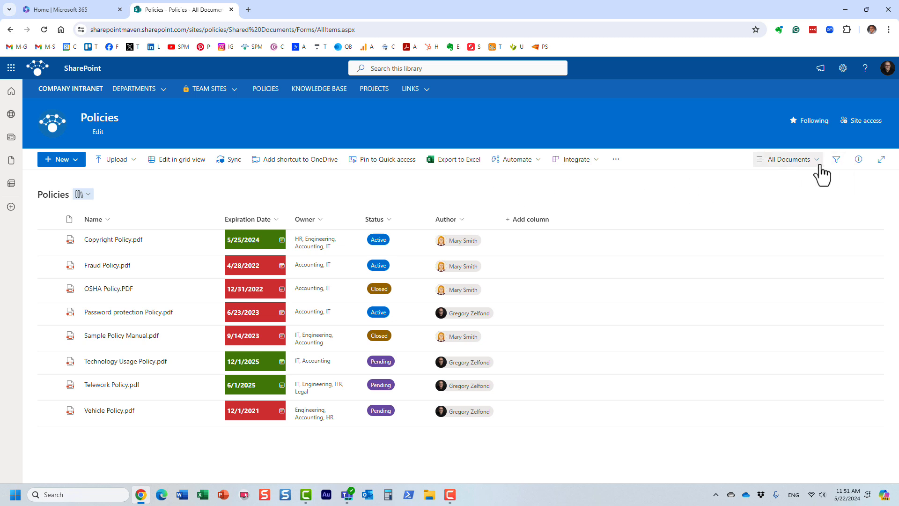
left_click(837, 159)
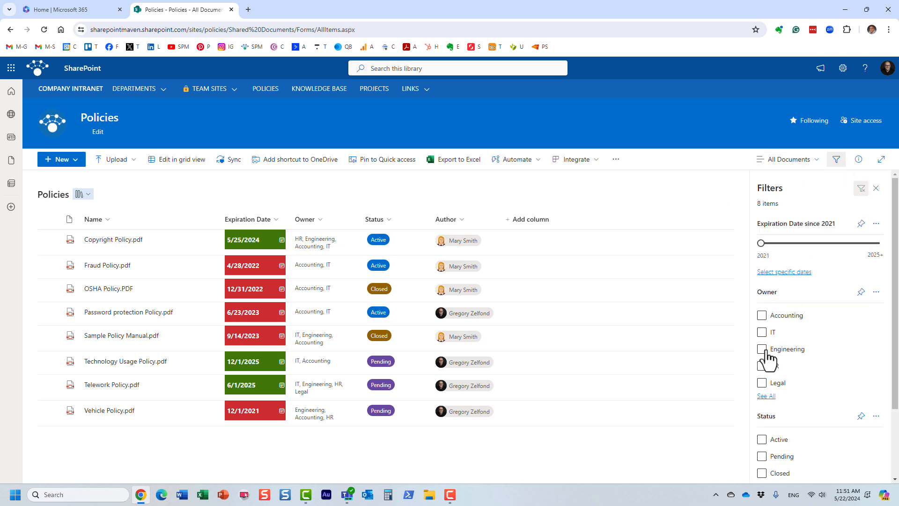
left_click(761, 365)
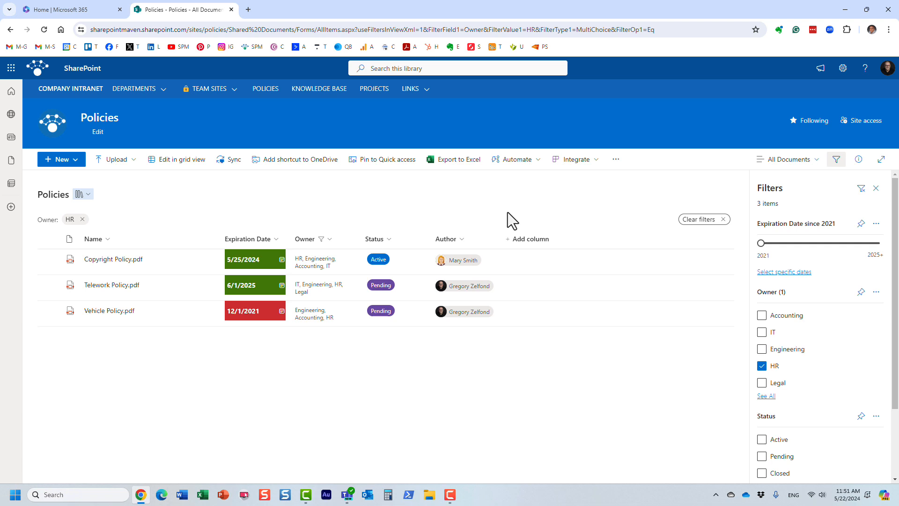
left_click(876, 188)
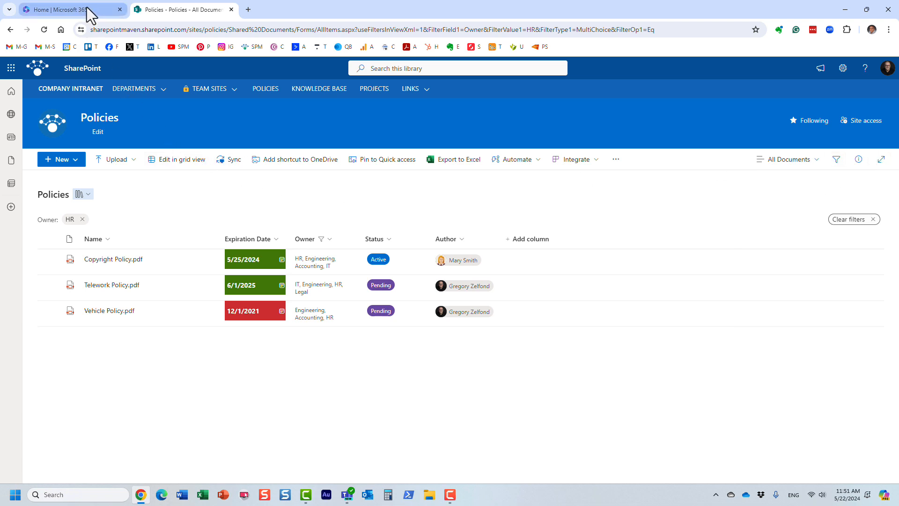
Step: Go back to the Microsoft 365 home tab and view the Quick access recent files
left_click(66, 10)
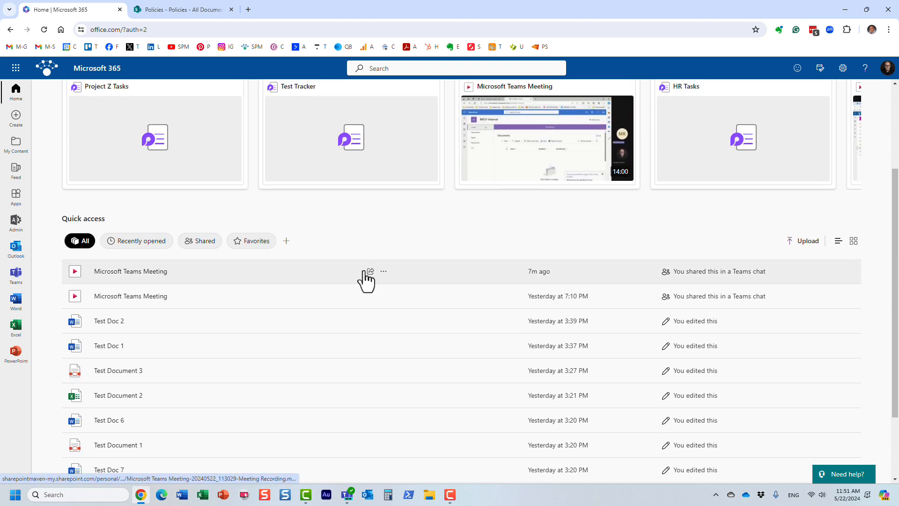
mouse_move(193, 183)
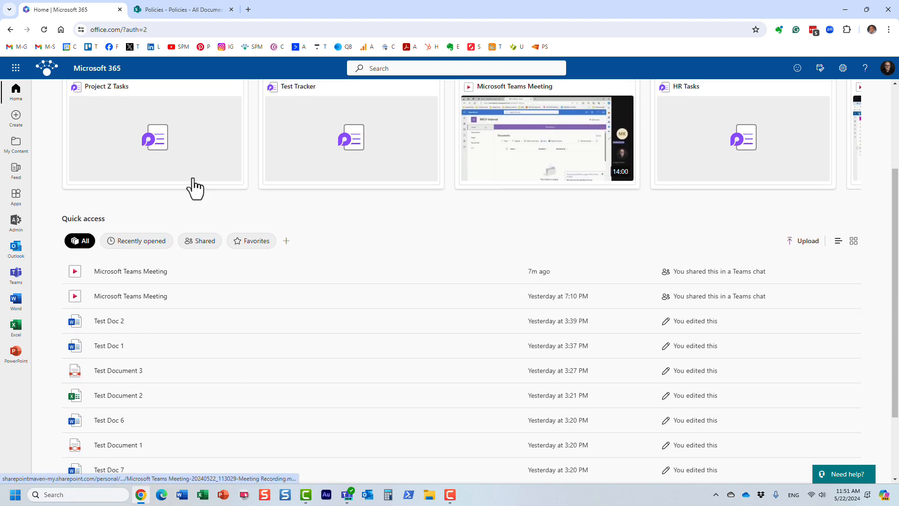
mouse_move(250, 345)
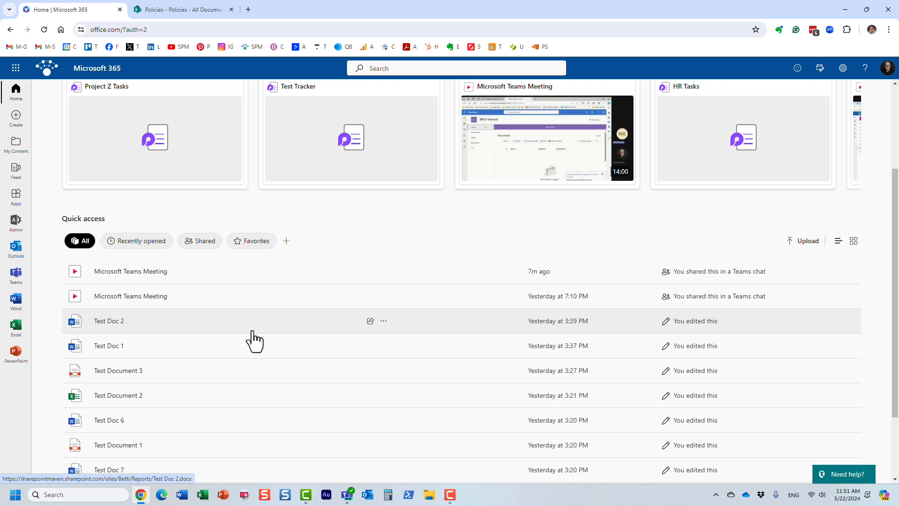
mouse_move(405, 257)
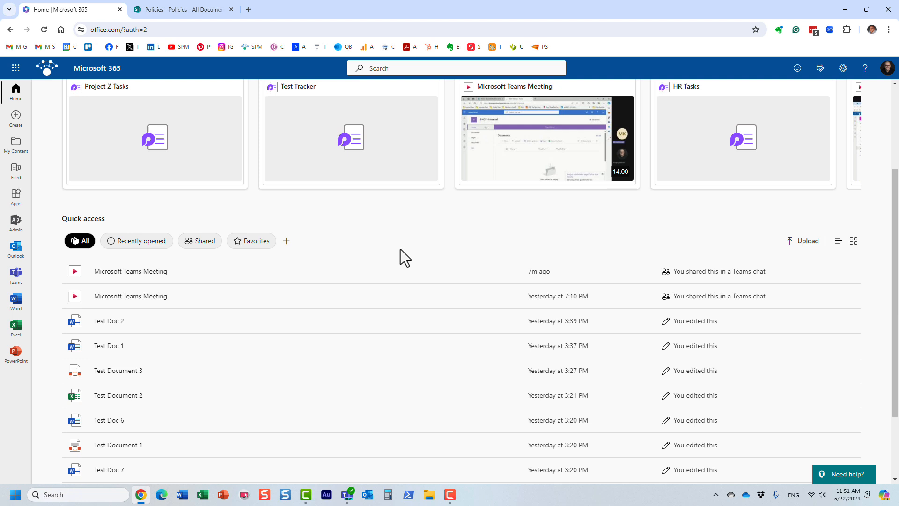
mouse_move(363, 246)
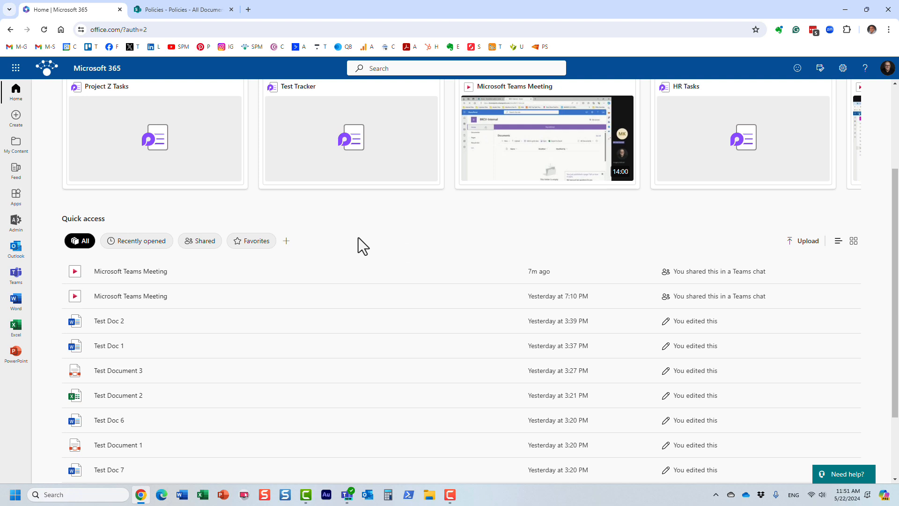
scroll("down", 3)
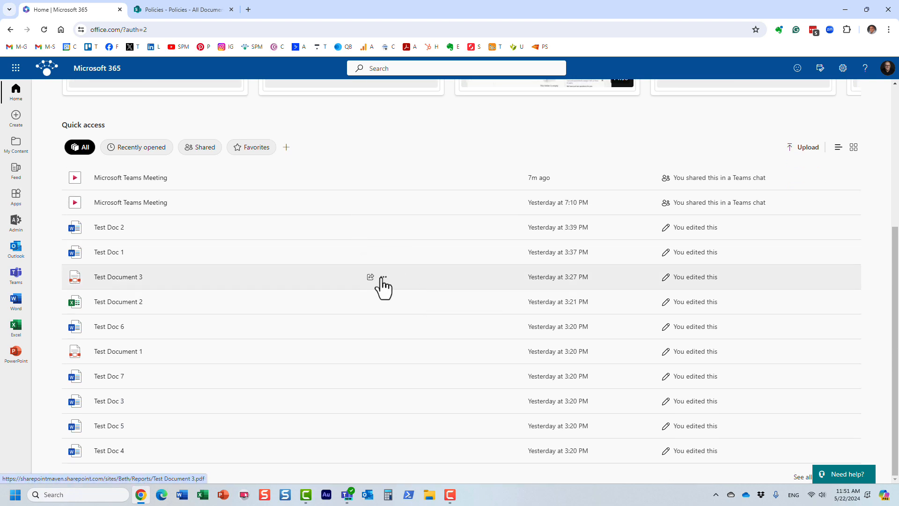
left_click(383, 277)
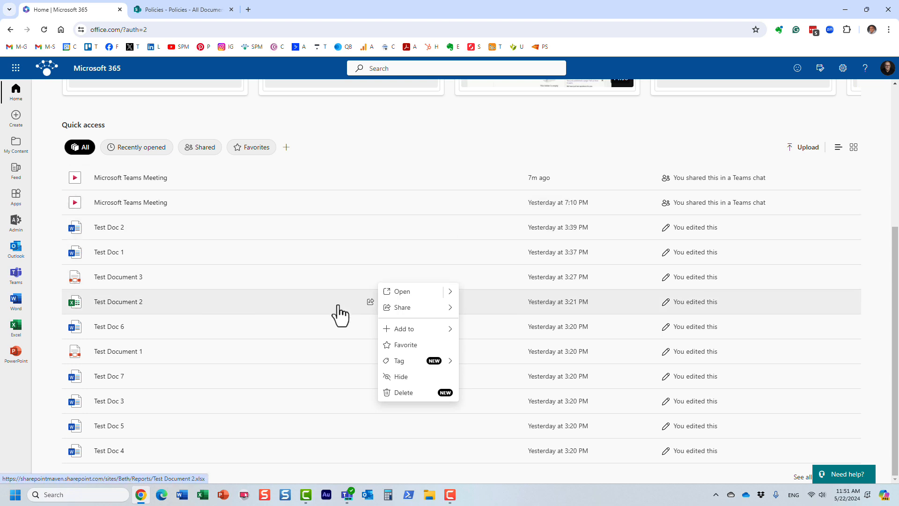
left_click(387, 149)
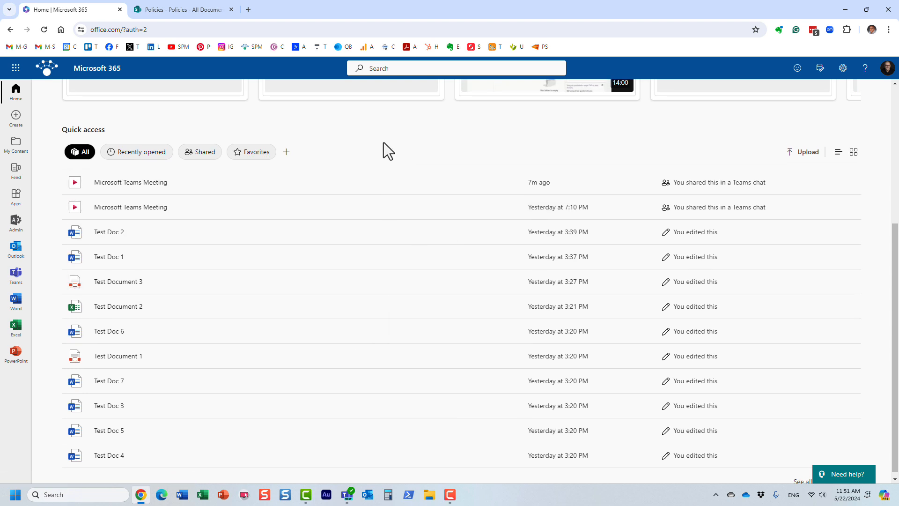
Step: Open My Content from the left rail and scroll through the file list
left_click(16, 142)
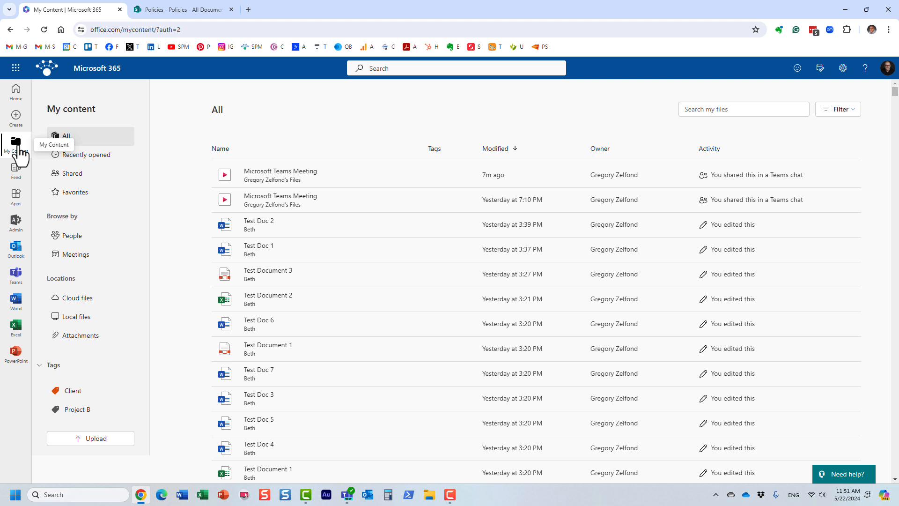
mouse_move(379, 351)
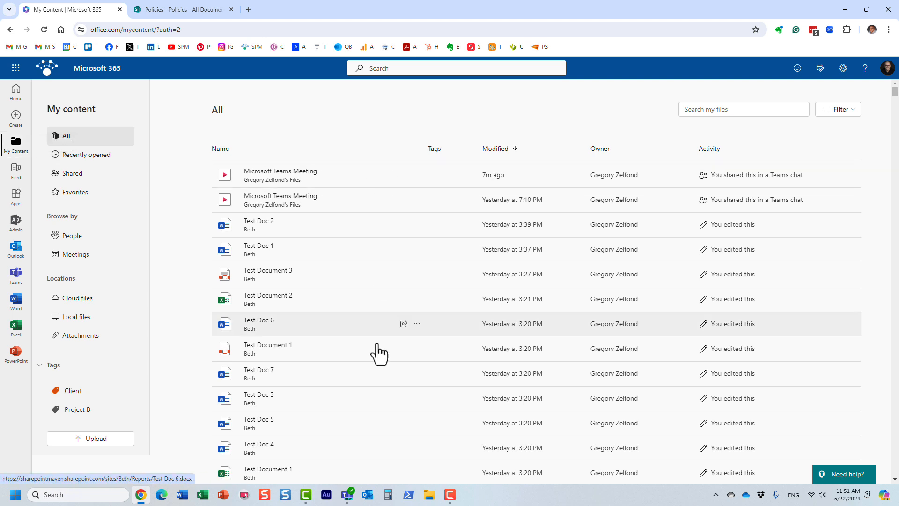
scroll("down", 3)
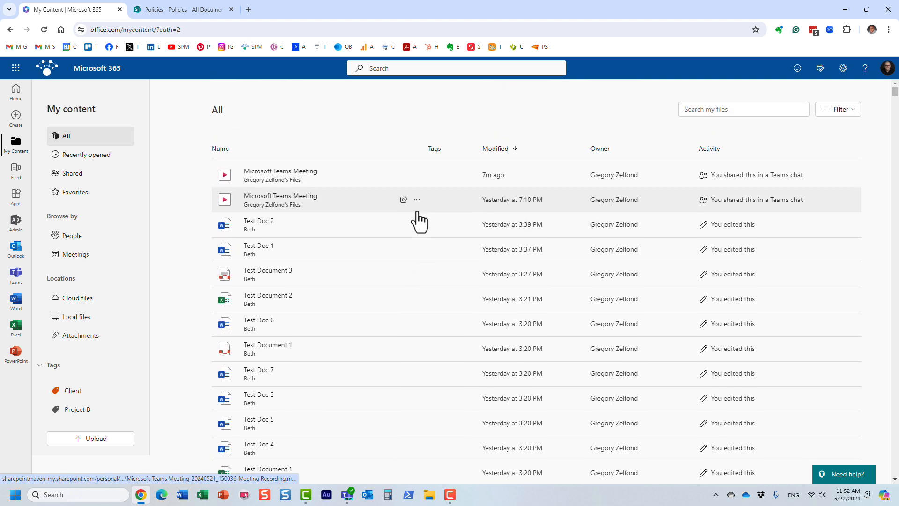
mouse_move(463, 263)
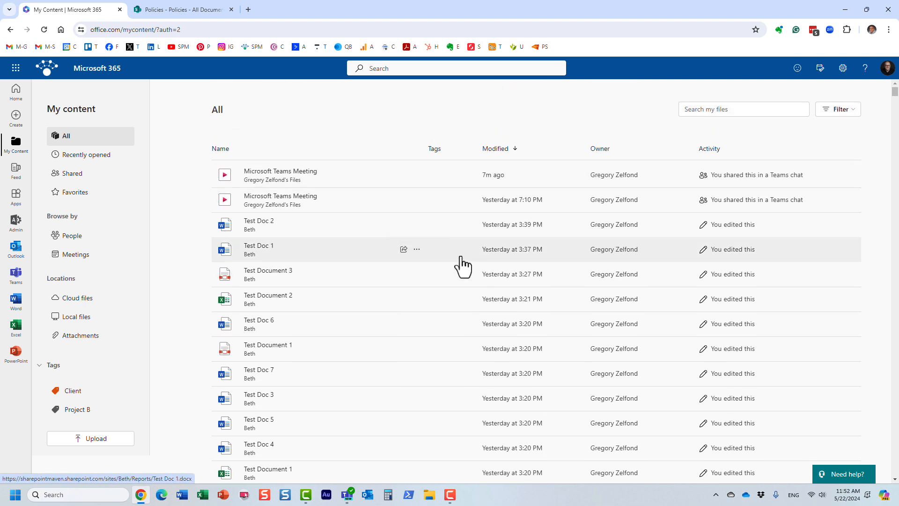
Step: Create a green 'Project A' tag and apply it to Test Doc 1
left_click(416, 250)
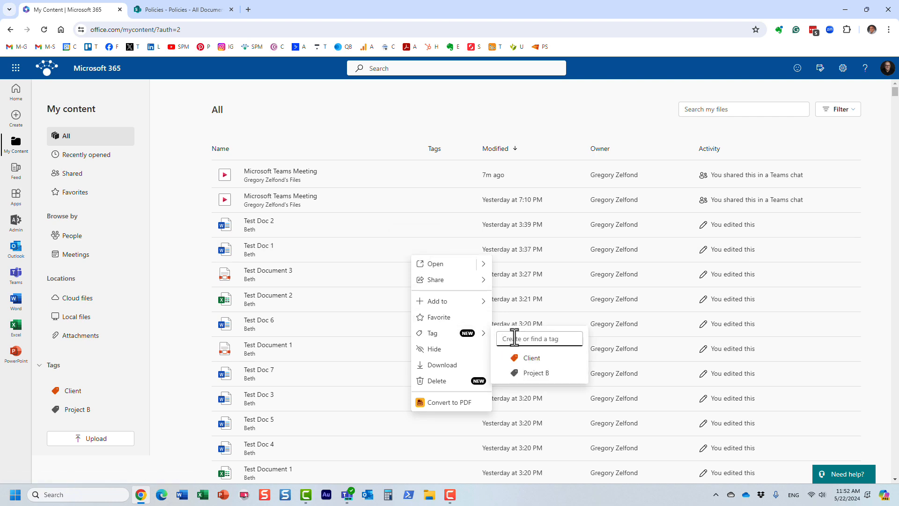
type("P")
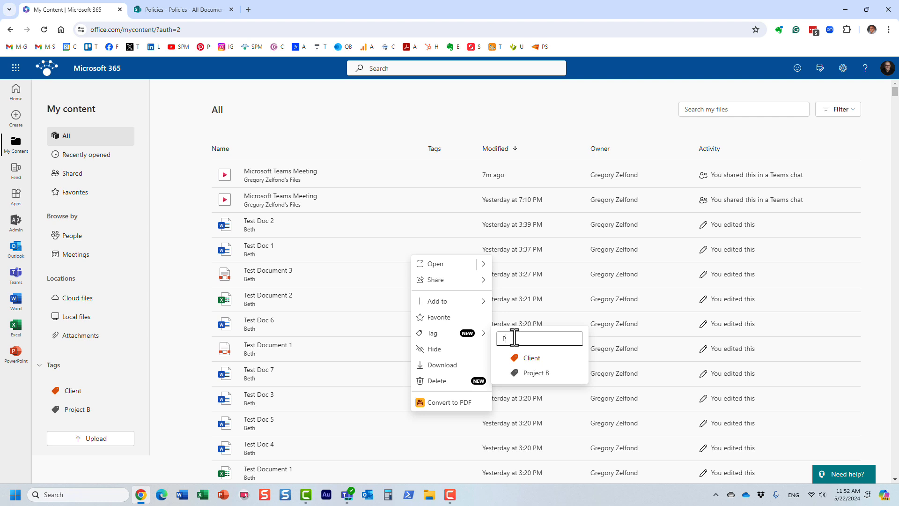
type("roject A")
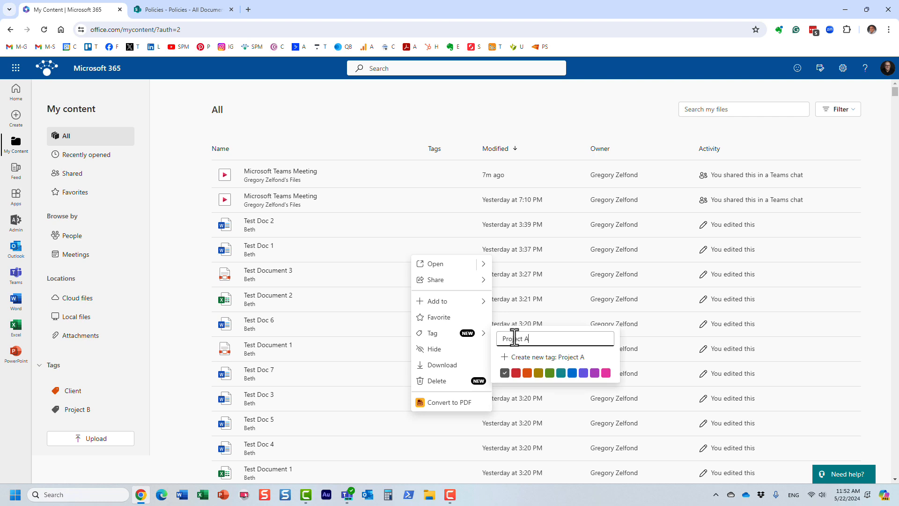
left_click(539, 373)
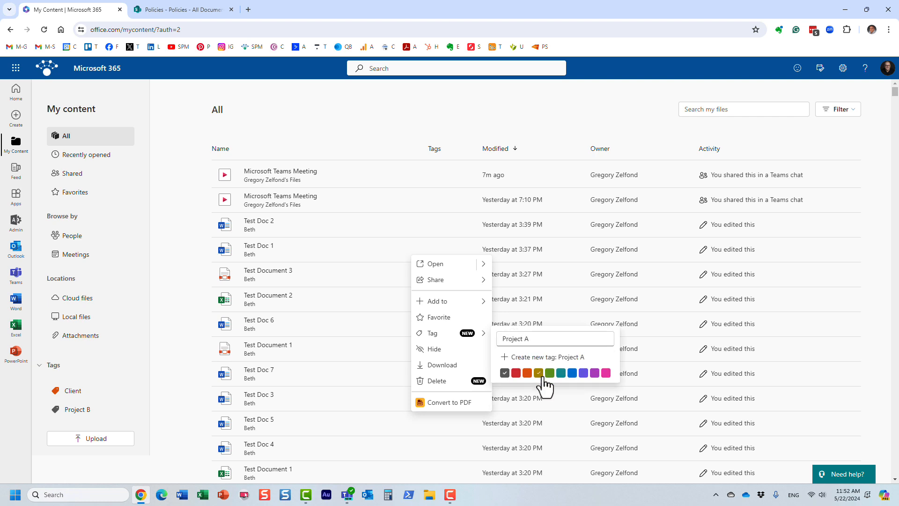
left_click(550, 373)
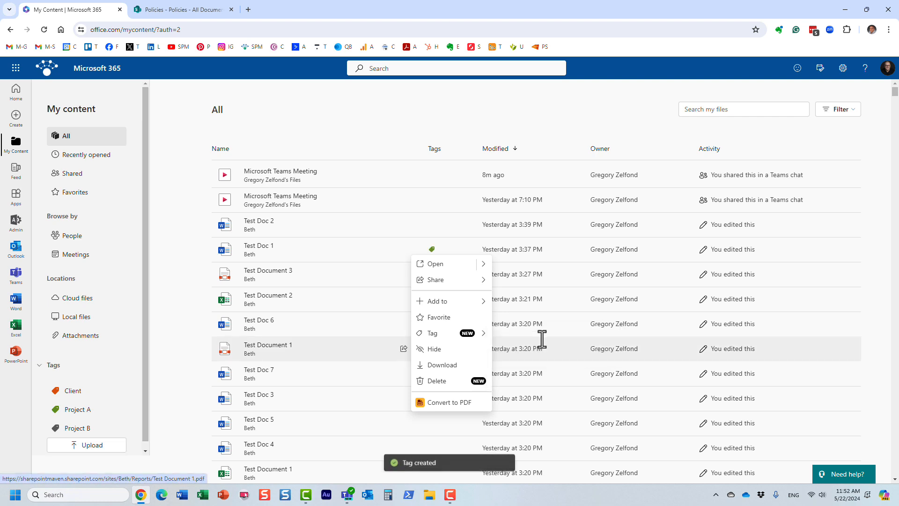
left_click(432, 107)
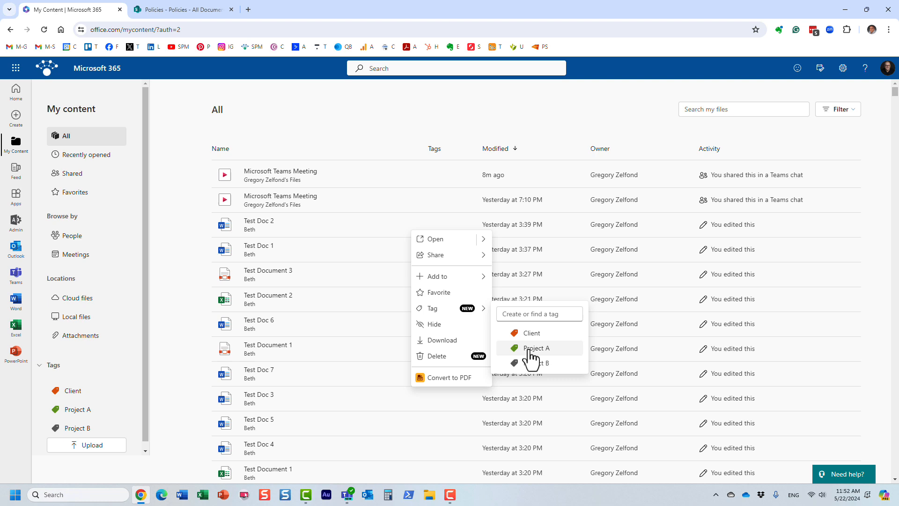
mouse_move(535, 350)
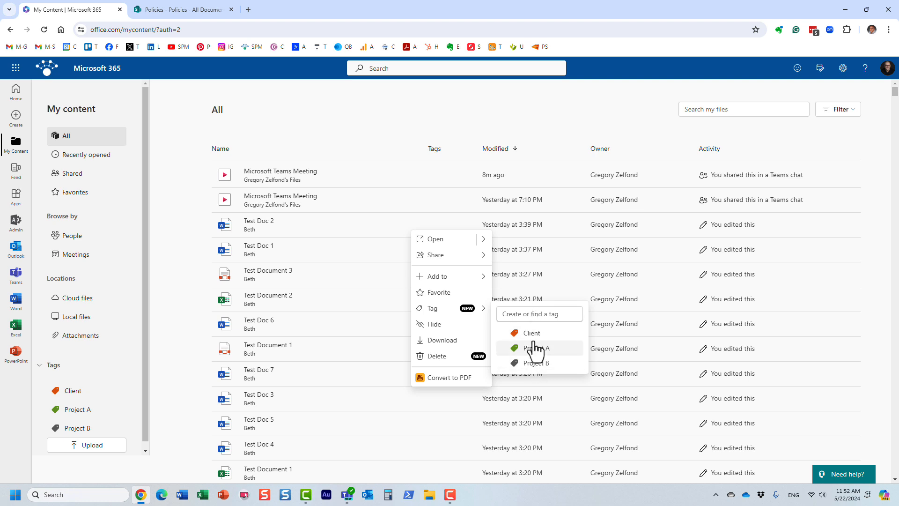
left_click(536, 348)
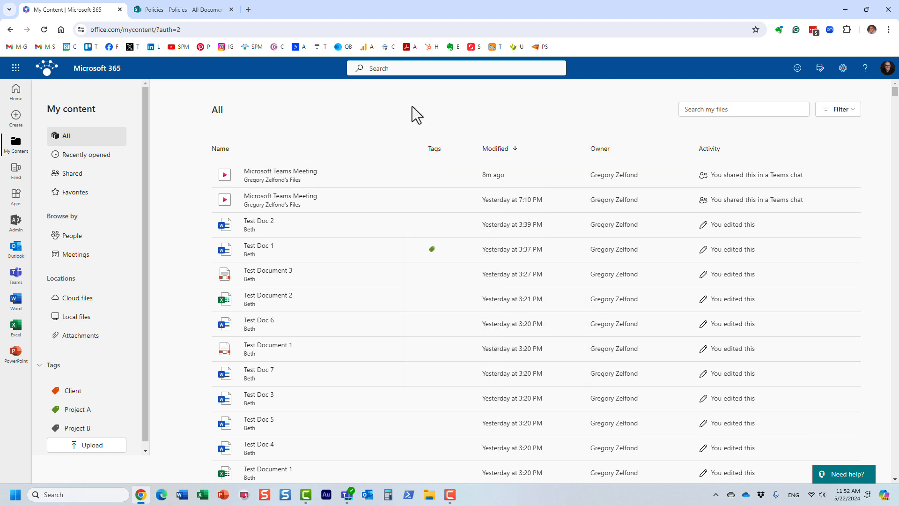
scroll("down", 3)
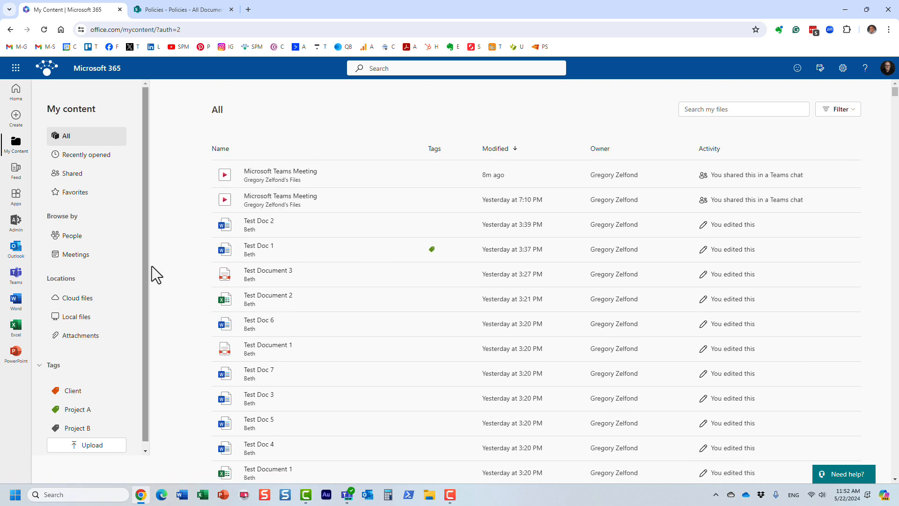
mouse_move(137, 409)
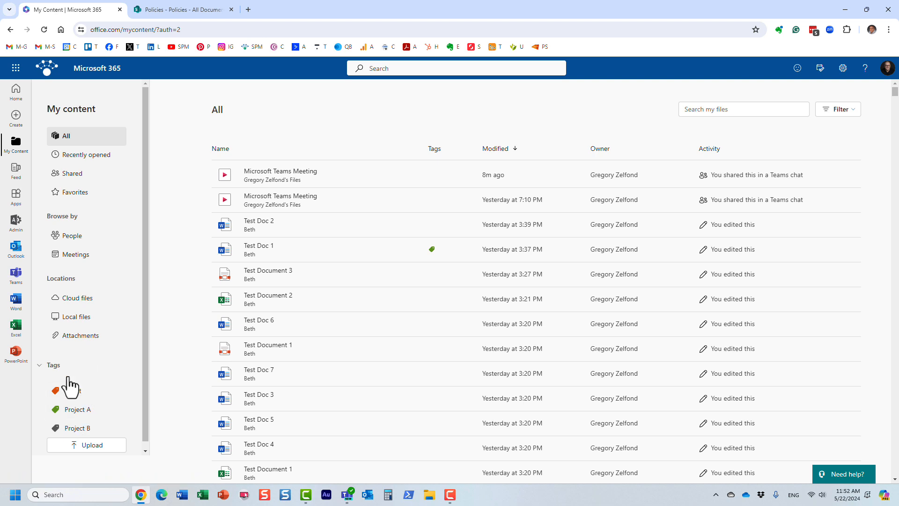
mouse_move(111, 383)
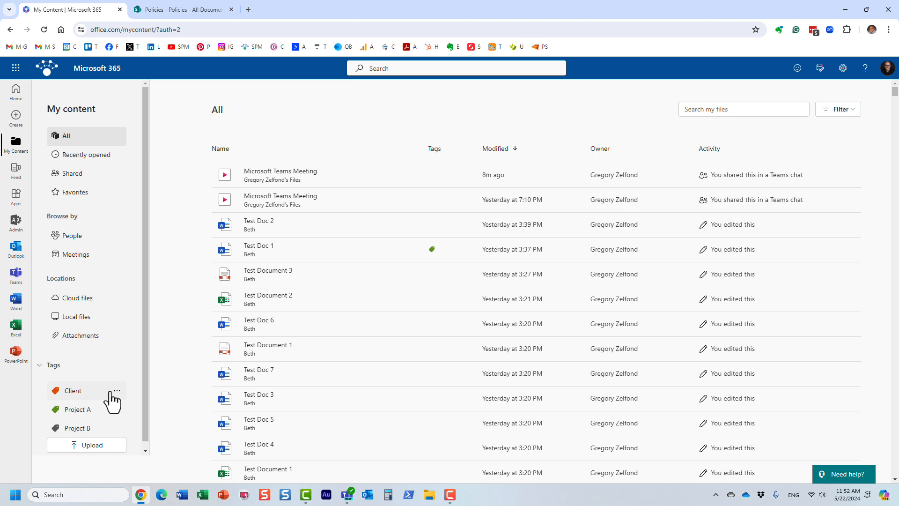
left_click(77, 409)
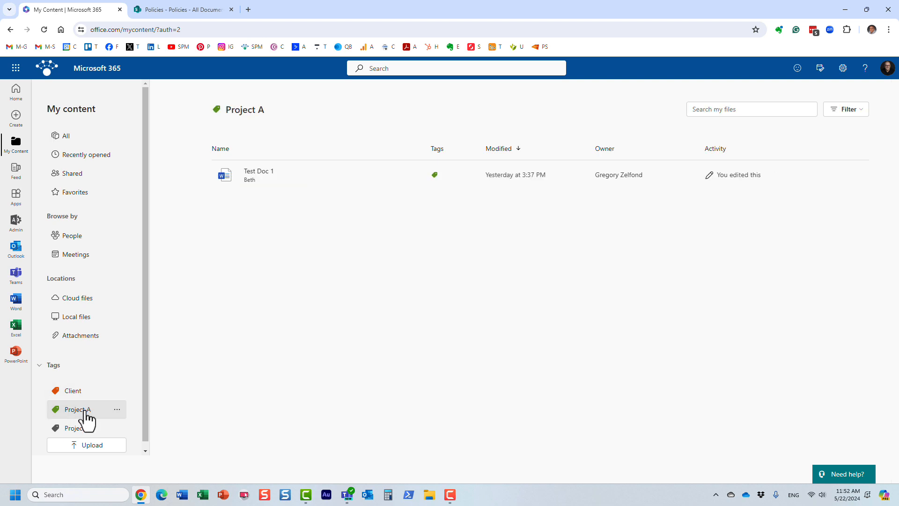
left_click(77, 428)
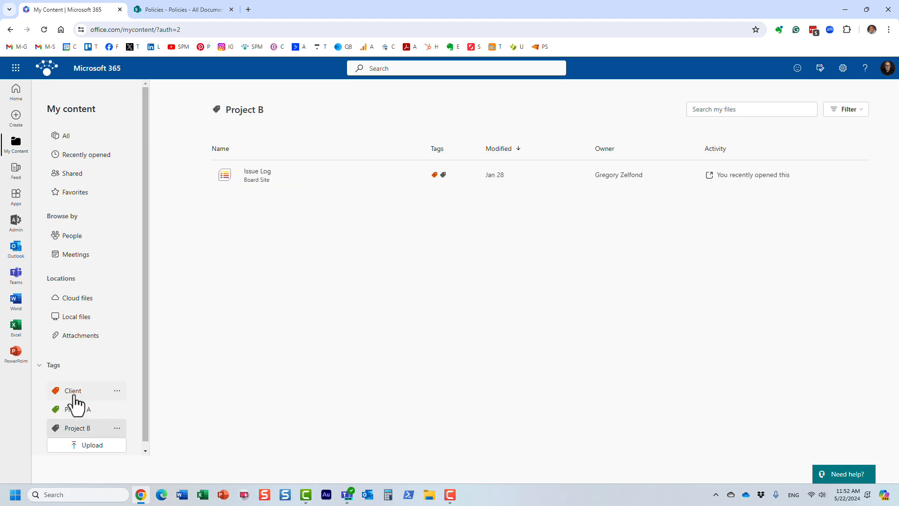
left_click(72, 391)
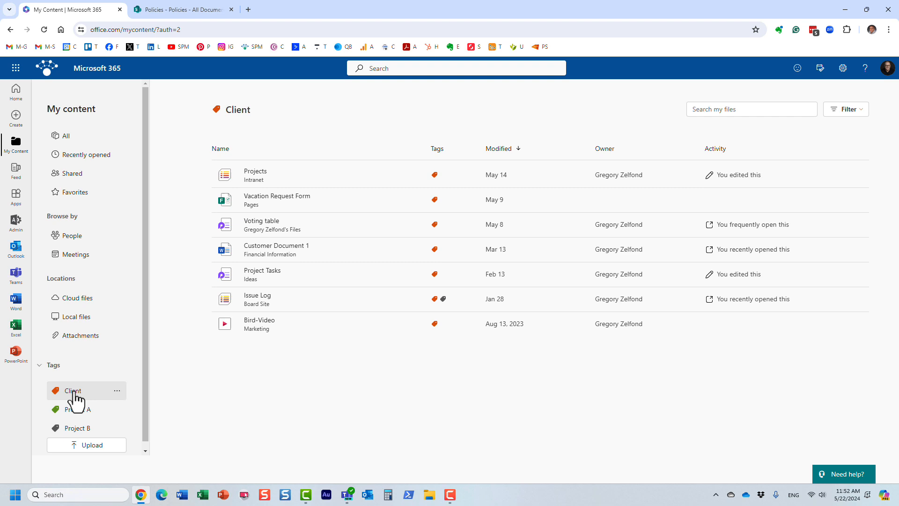
left_click(64, 135)
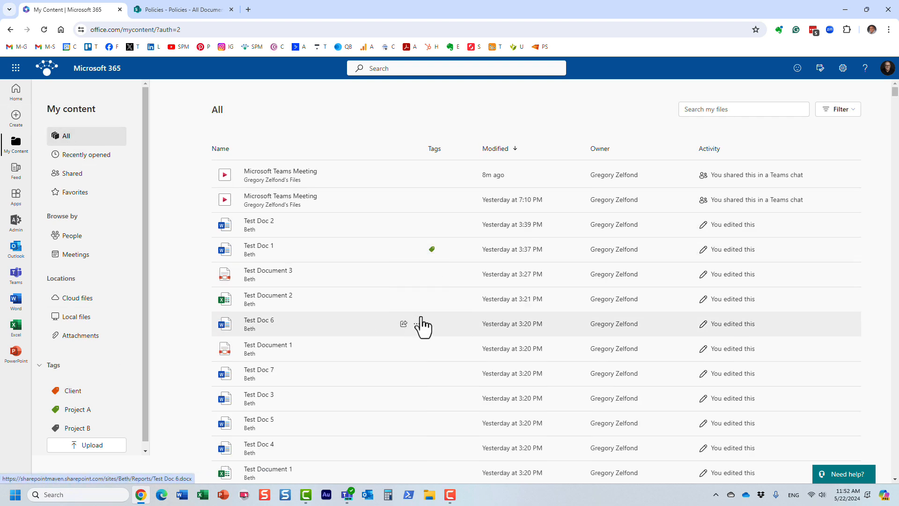
scroll("down", 3)
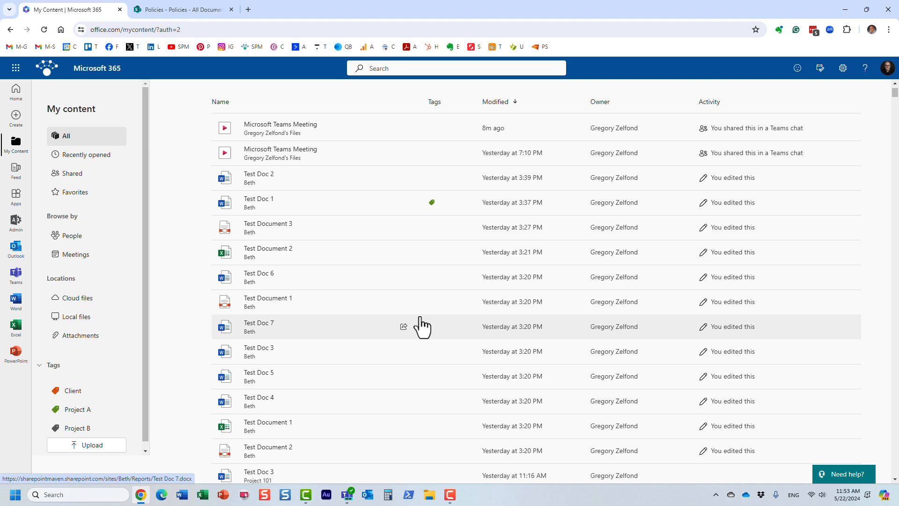
mouse_move(383, 281)
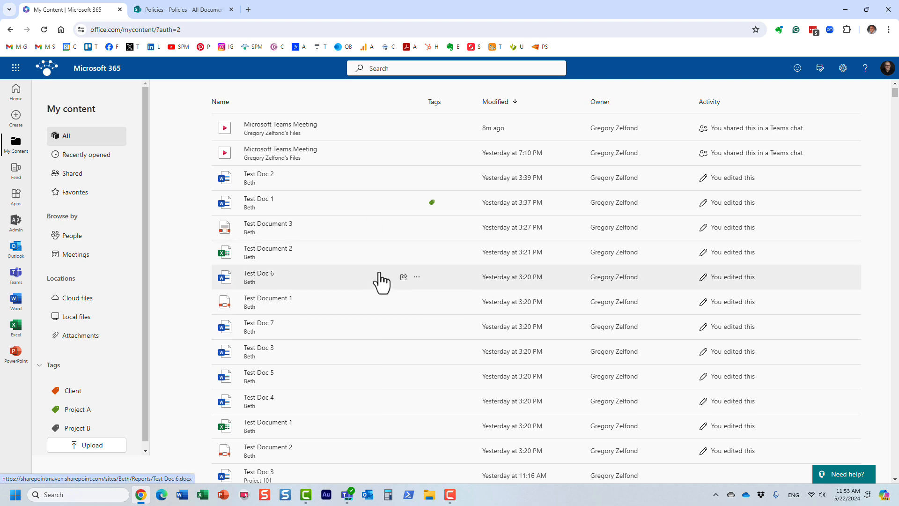
mouse_move(443, 262)
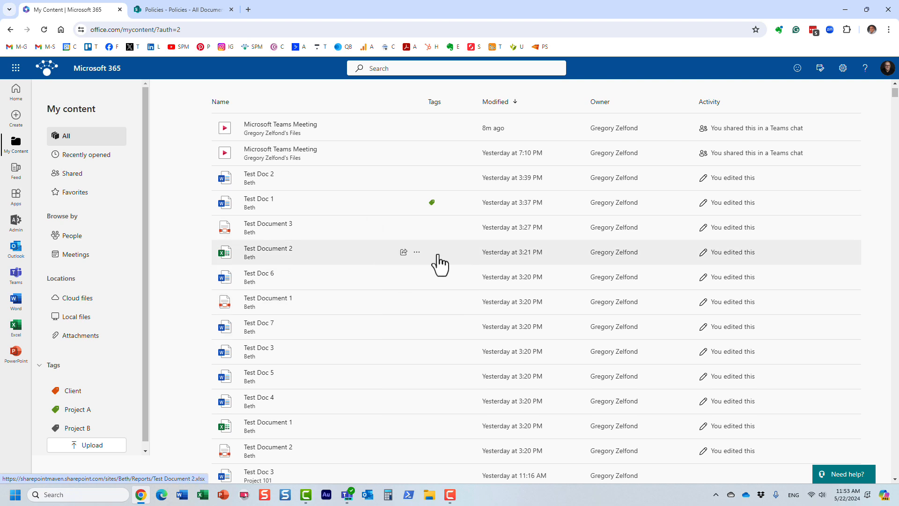
scroll("down", 3)
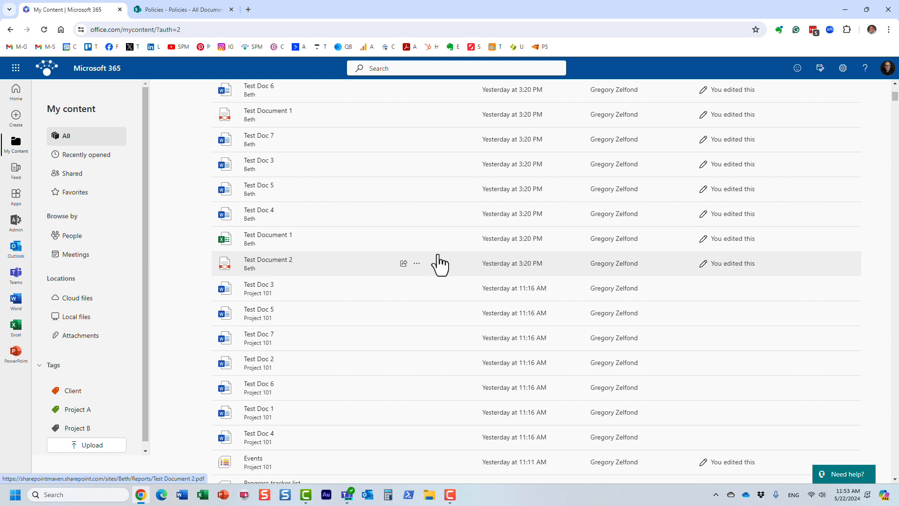
scroll("down", 3)
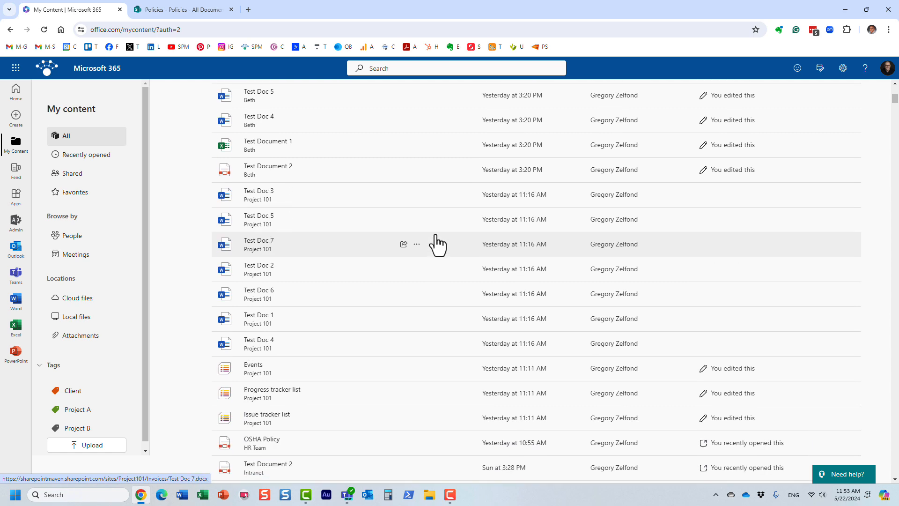
scroll("down", 3)
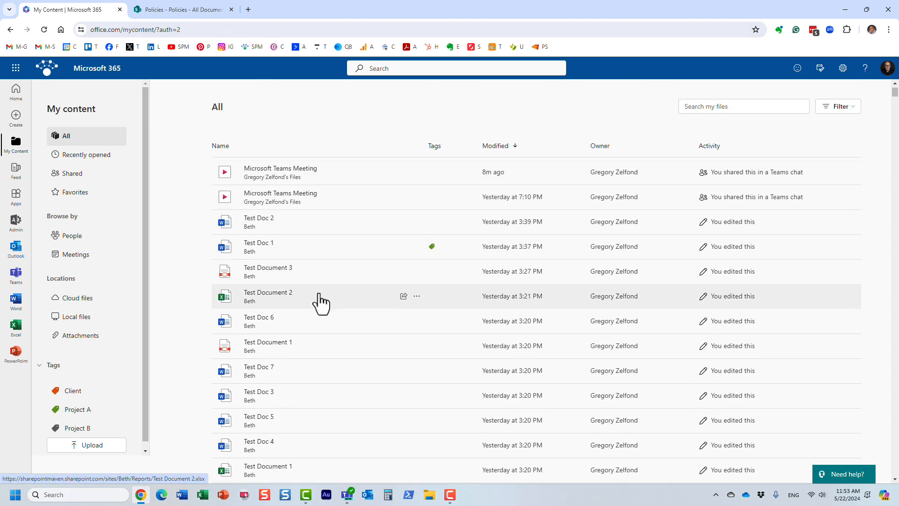
scroll("down", 3)
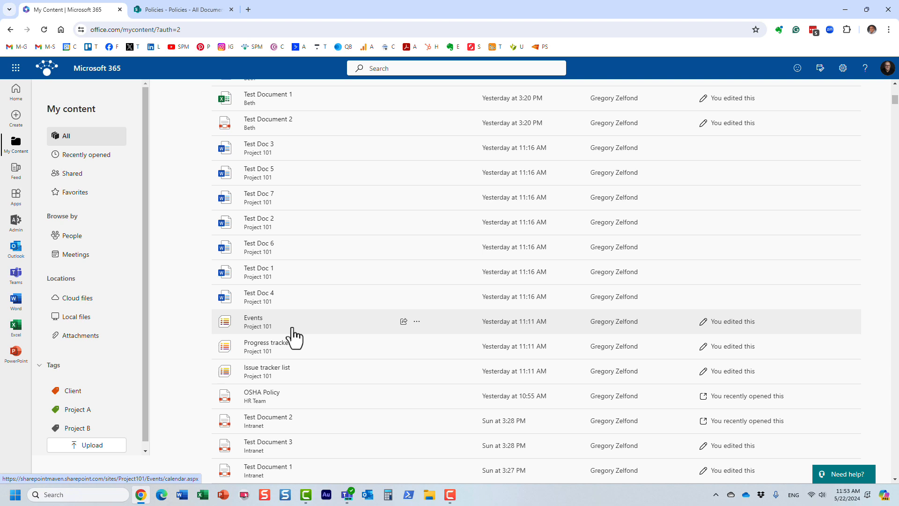
Step: Tag the Events list as Client
left_click(416, 321)
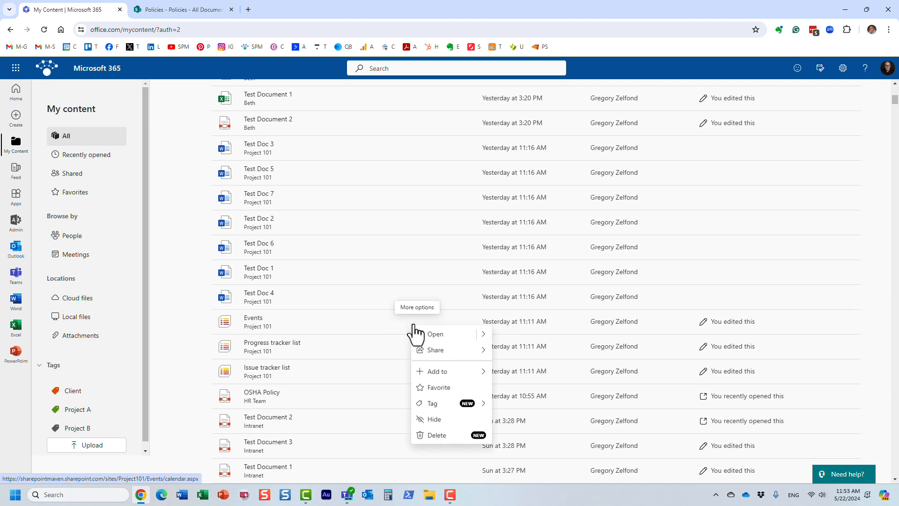
left_click(432, 406)
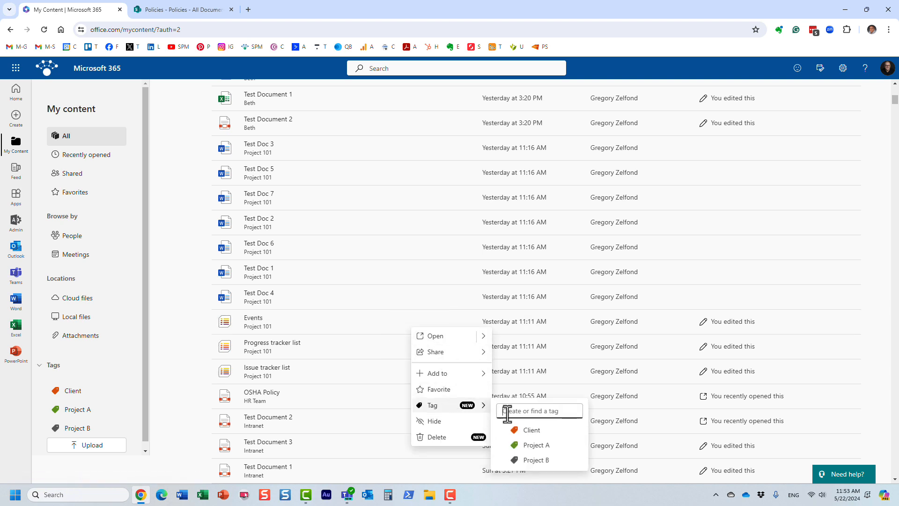
left_click(531, 430)
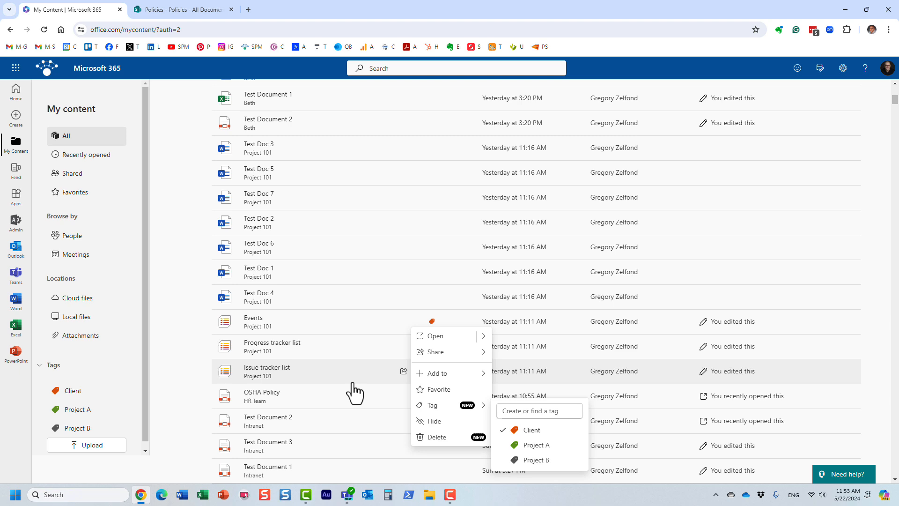
Step: Tag the HR Team's Test Tracker as Project A
scroll("down", 3)
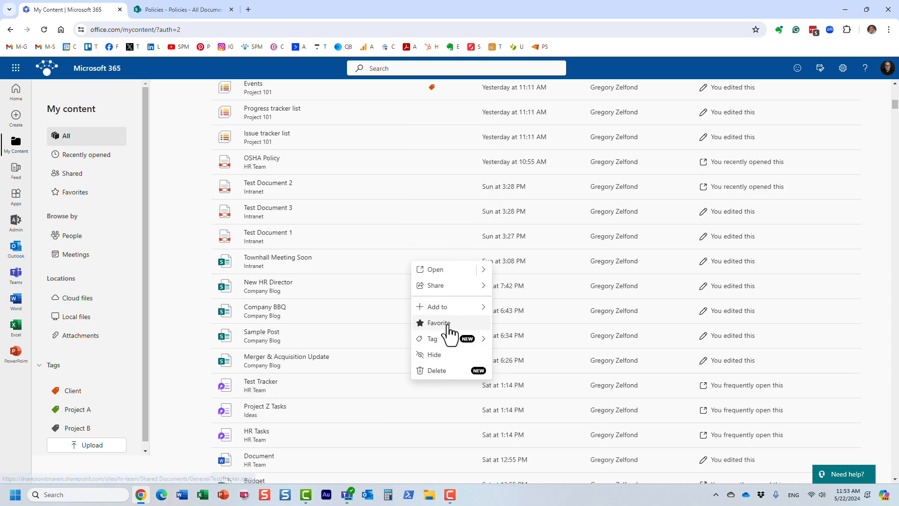
left_click(432, 338)
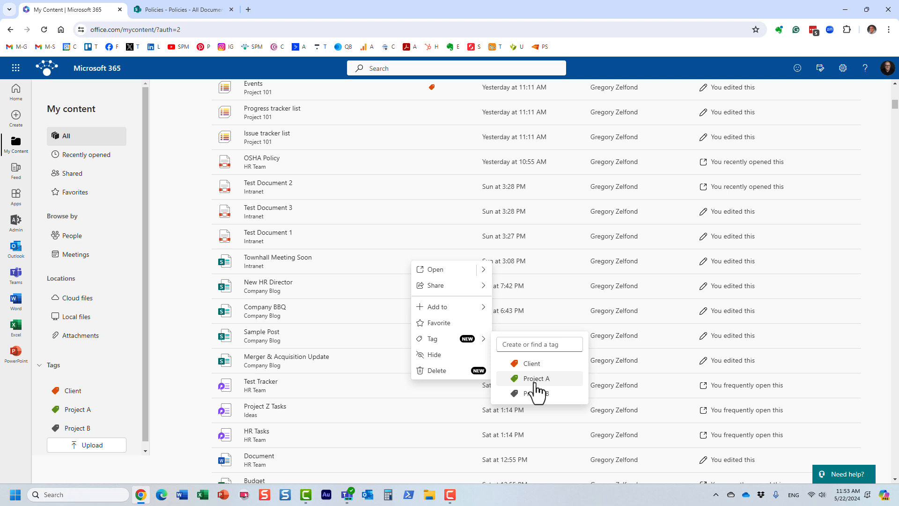
left_click(536, 378)
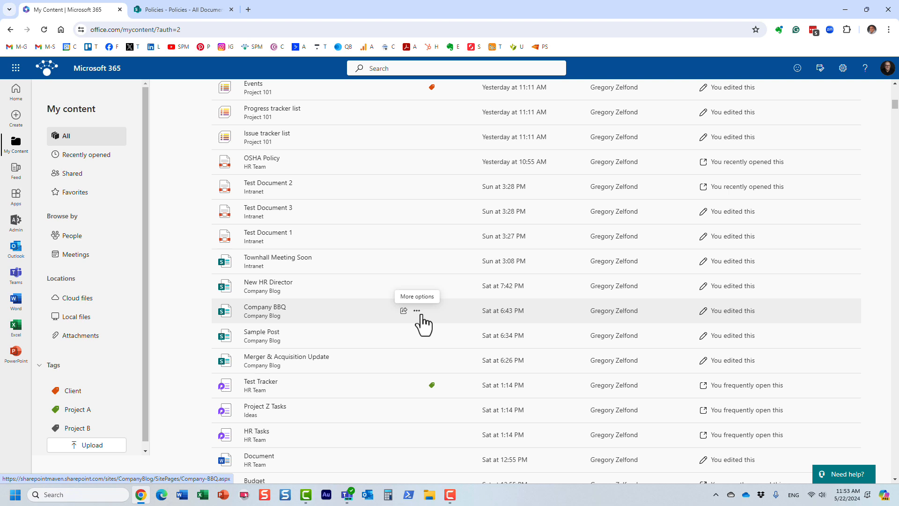
mouse_move(329, 359)
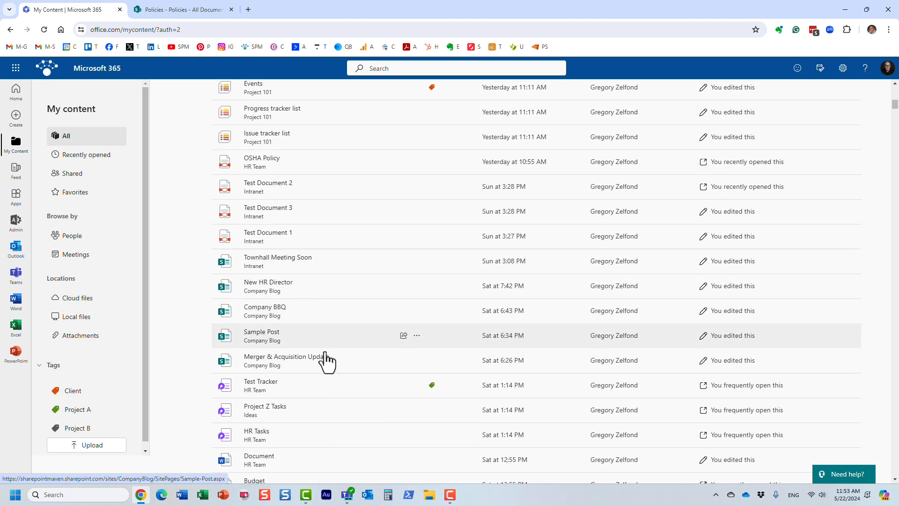
mouse_move(392, 318)
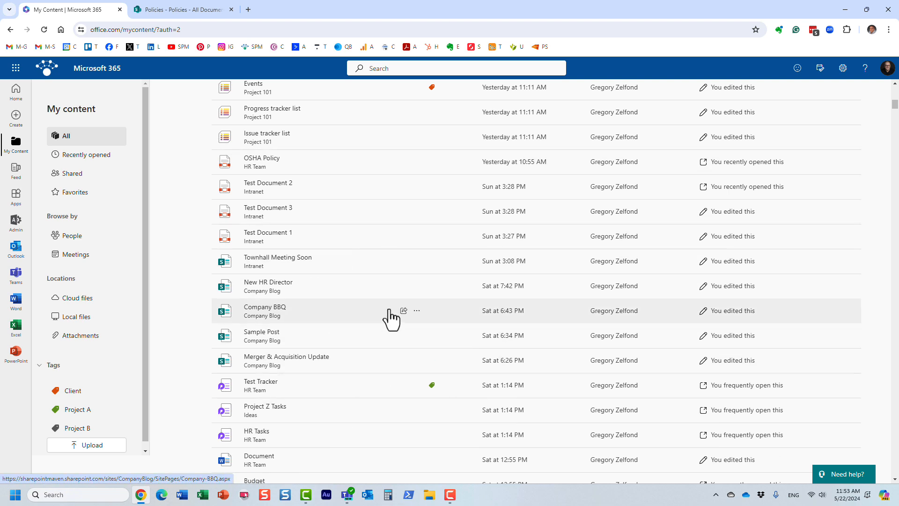
mouse_move(436, 135)
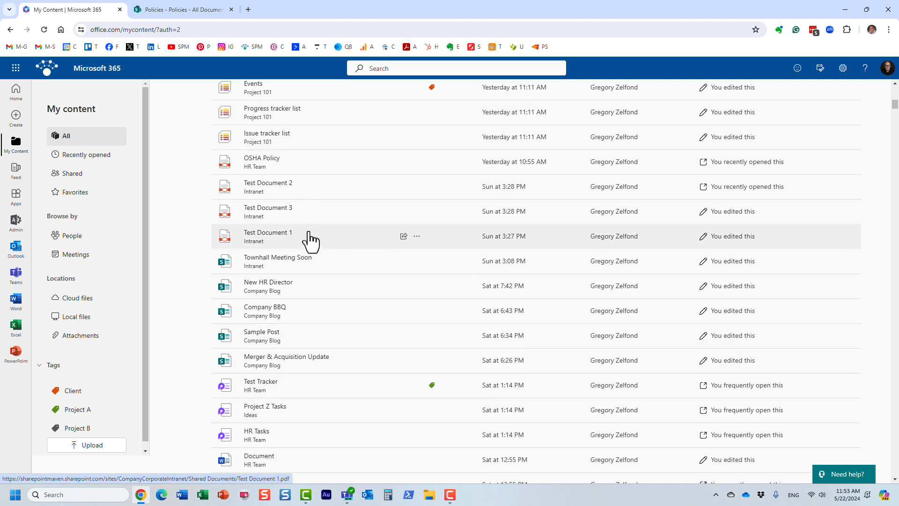
mouse_move(335, 250)
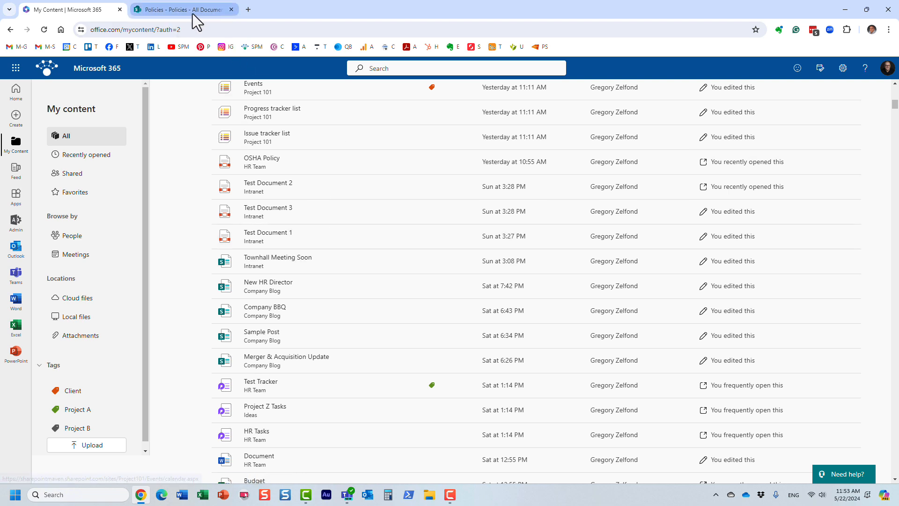
Step: Review the HR-filtered Policies library, then return to the My Content list
left_click(182, 9)
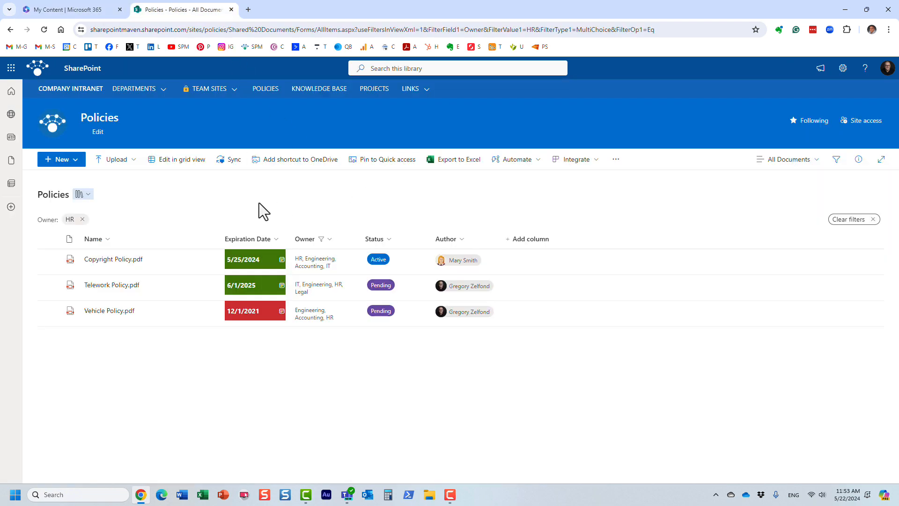
mouse_move(279, 217)
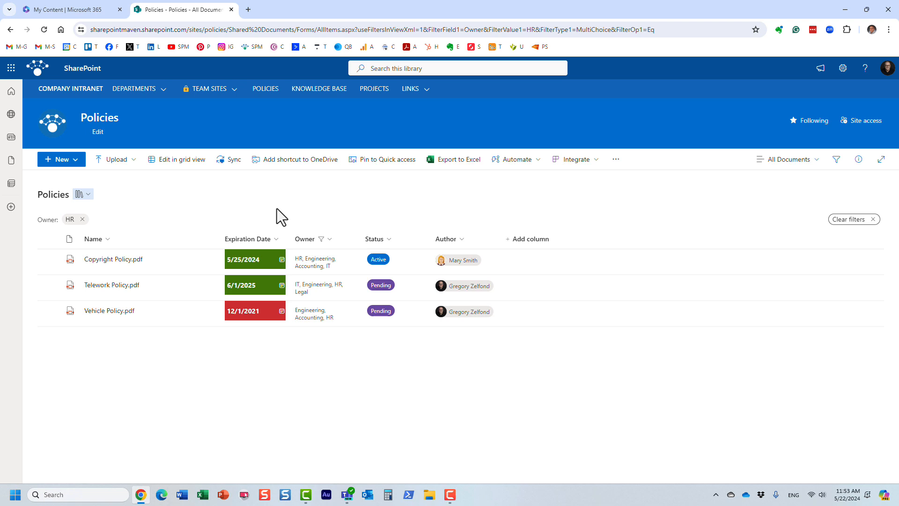
mouse_move(468, 234)
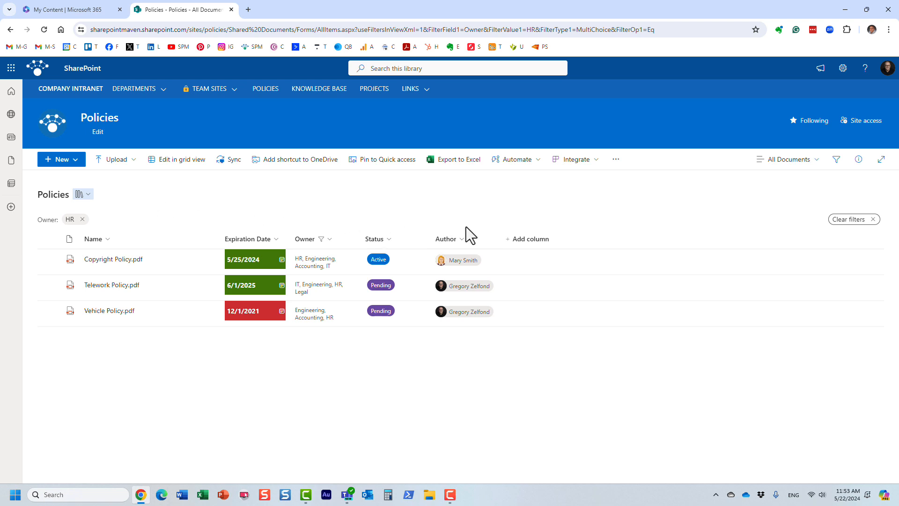
mouse_move(511, 221)
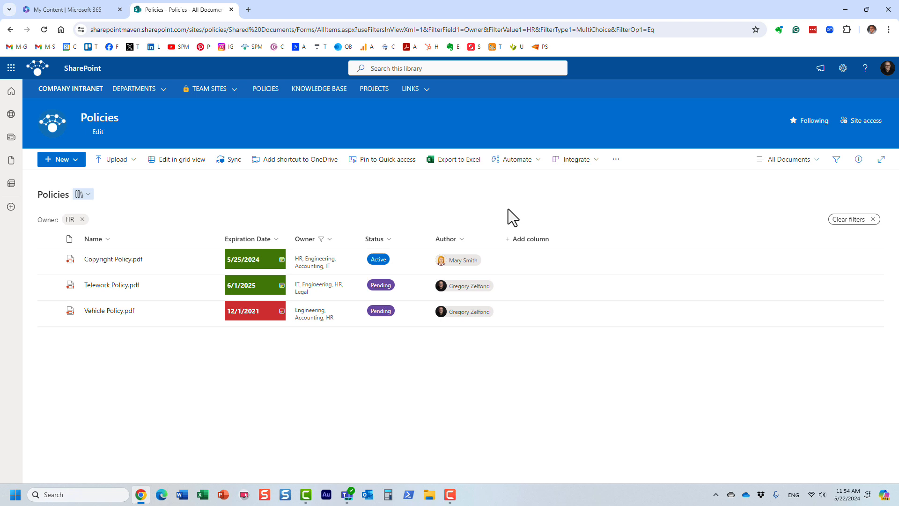
mouse_move(367, 225)
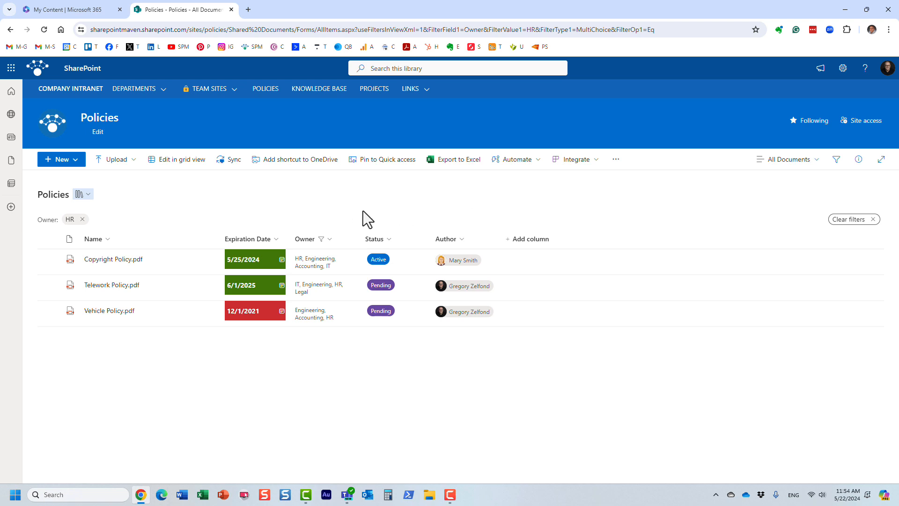
mouse_move(405, 224)
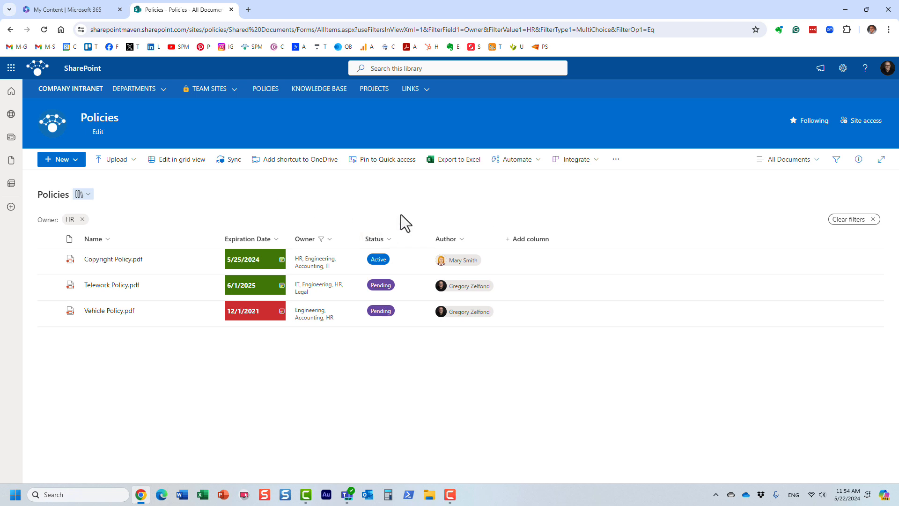
mouse_move(169, 213)
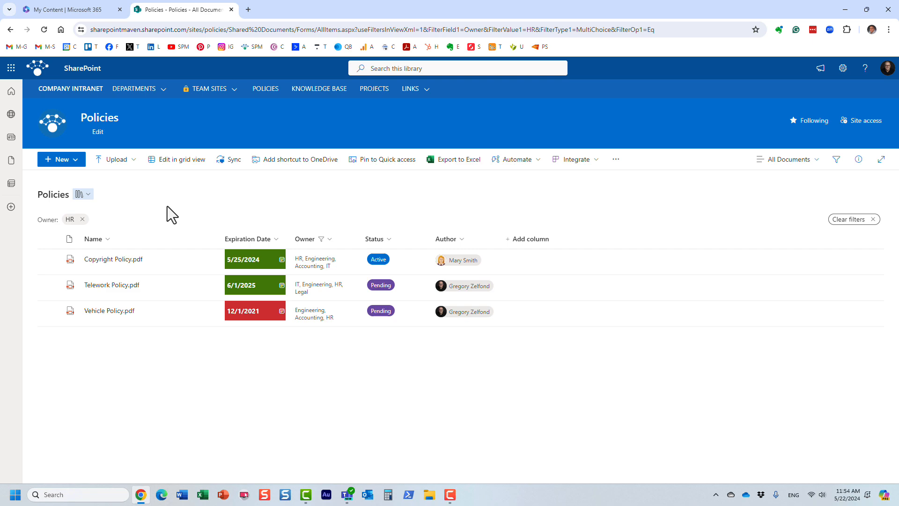
mouse_move(252, 223)
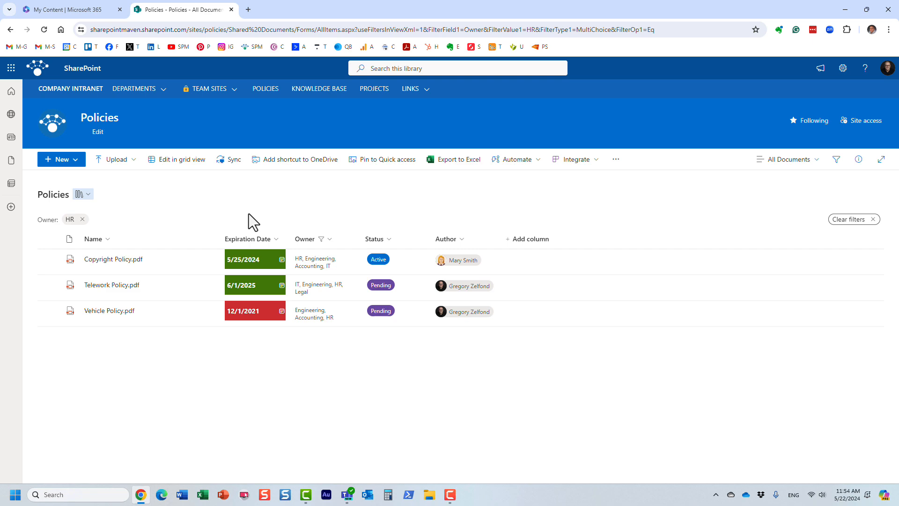
left_click(70, 9)
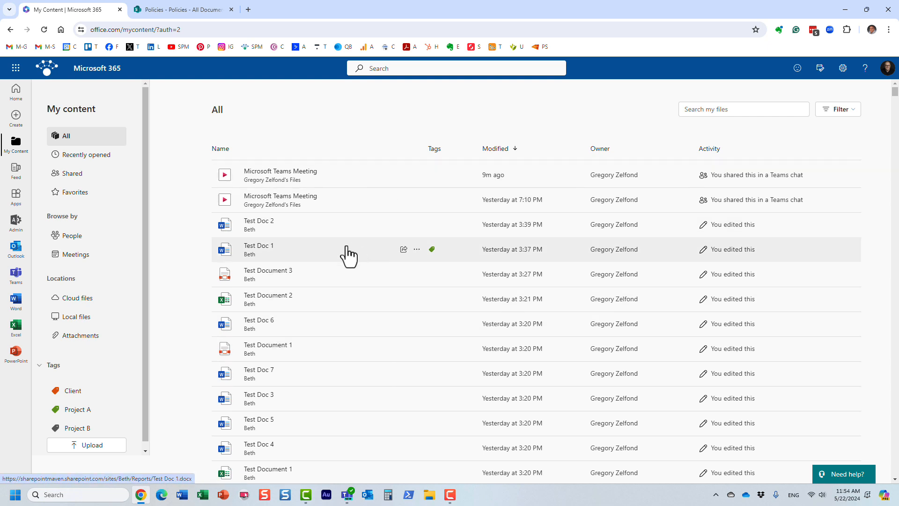
mouse_move(432, 312)
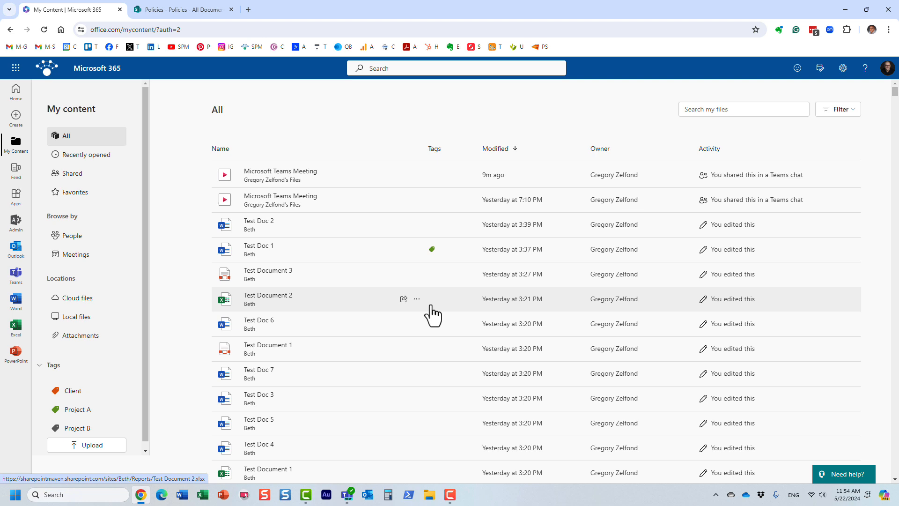
mouse_move(425, 299)
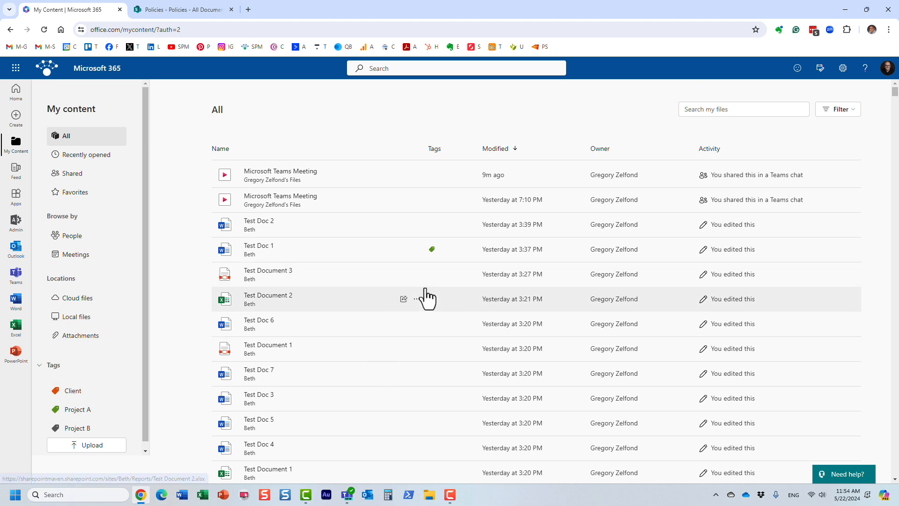
mouse_move(378, 426)
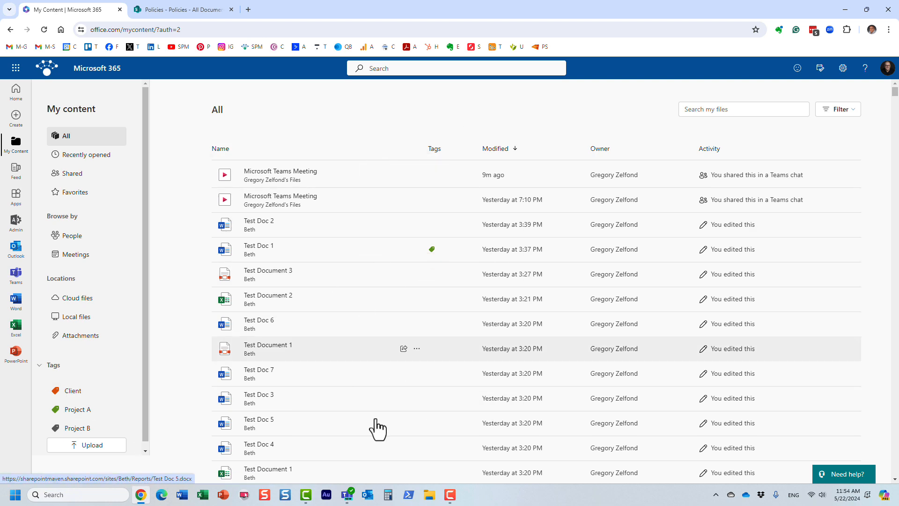
mouse_move(452, 310)
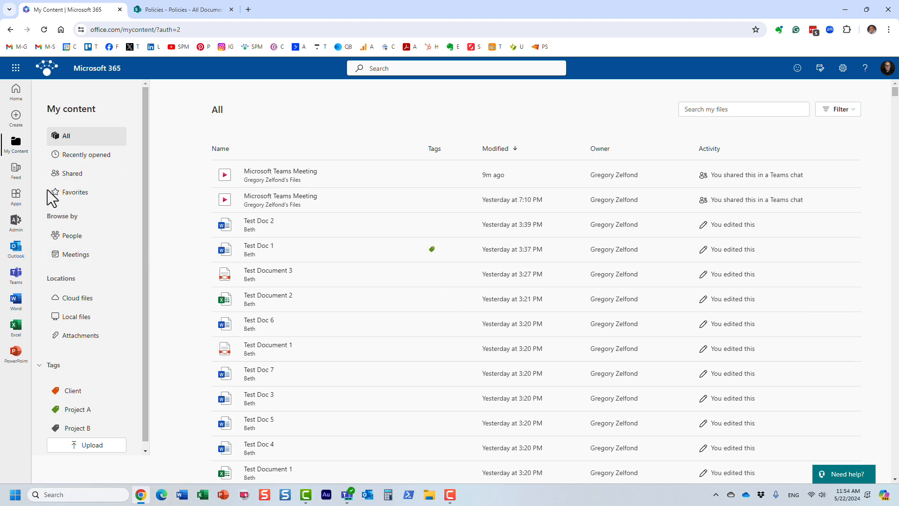
mouse_move(55, 237)
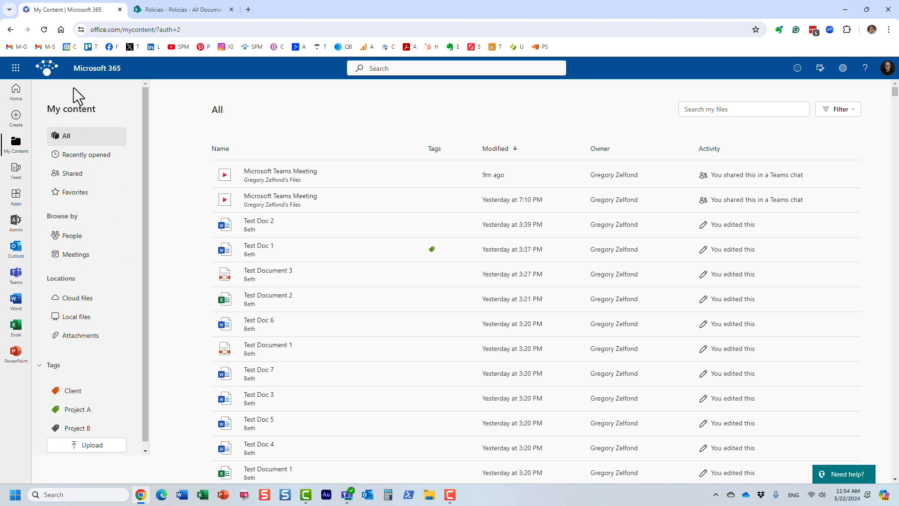
mouse_move(75, 390)
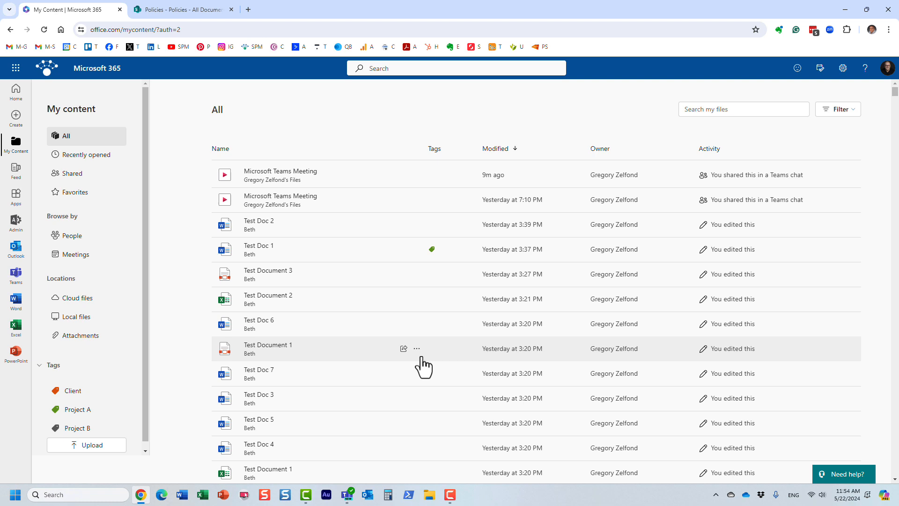
mouse_move(422, 256)
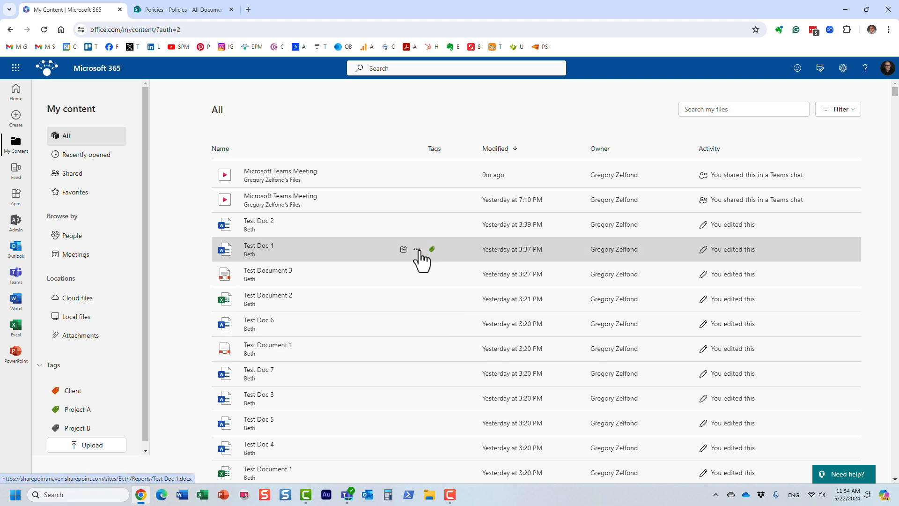
Step: Add the Client tag to Test Doc 1 alongside Project A
left_click(417, 249)
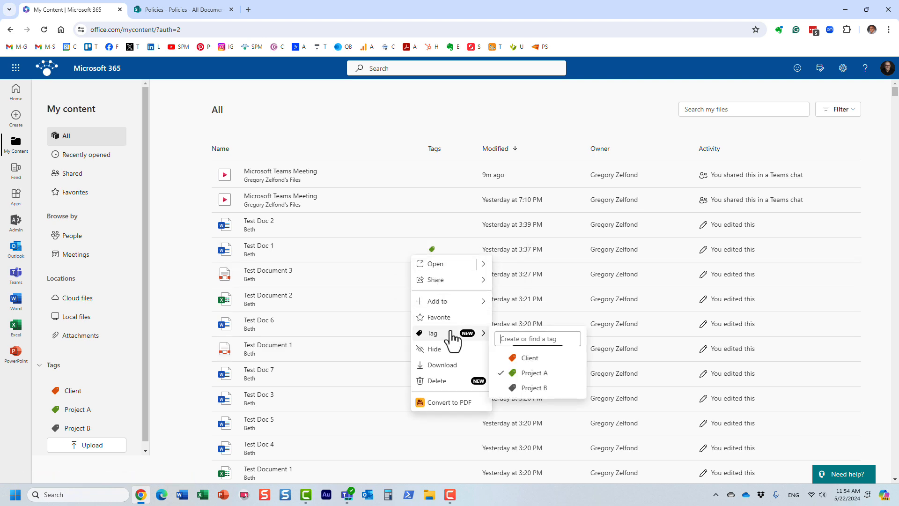
left_click(529, 358)
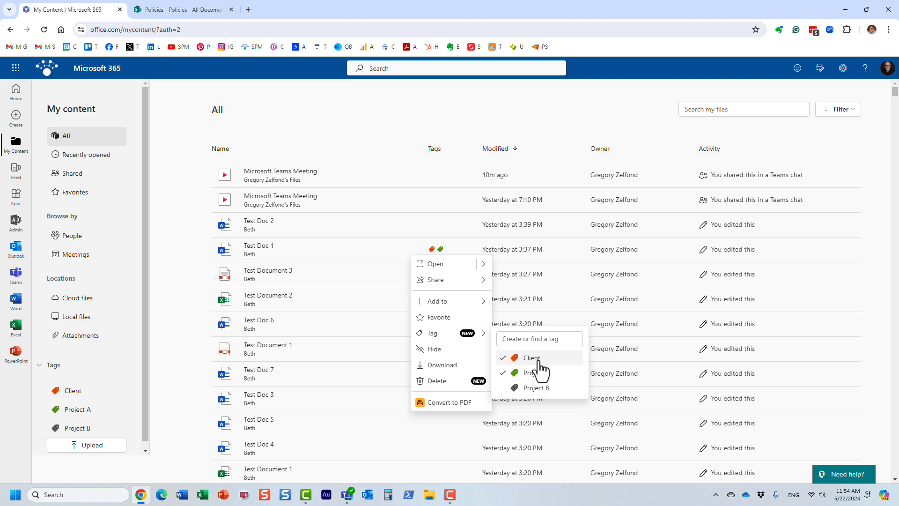
left_click(535, 372)
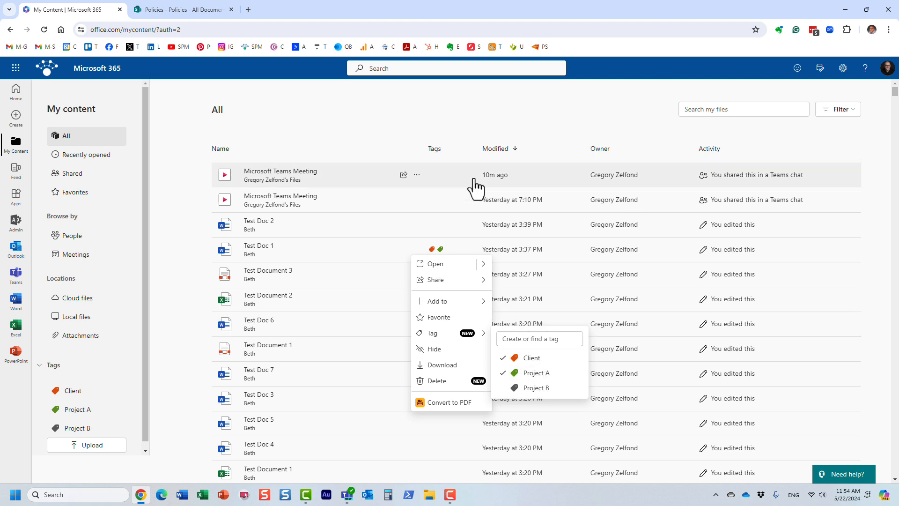
left_click(444, 267)
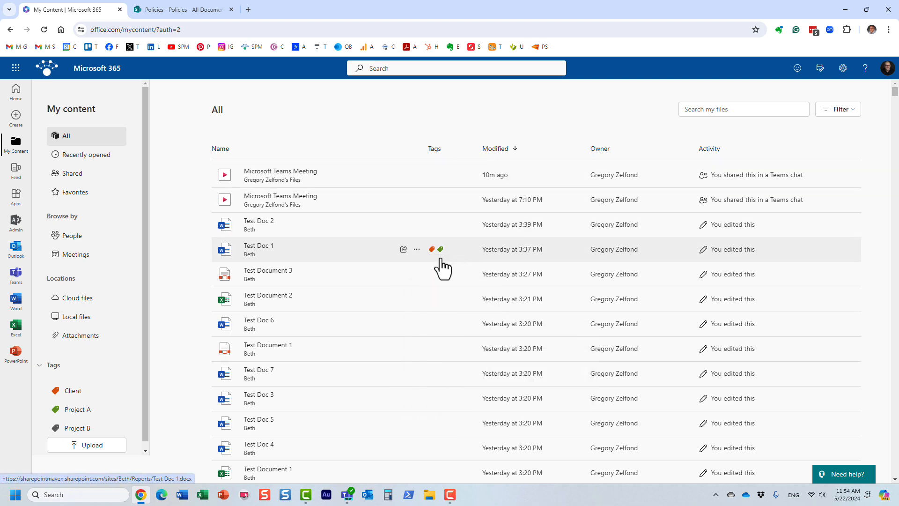
mouse_move(171, 231)
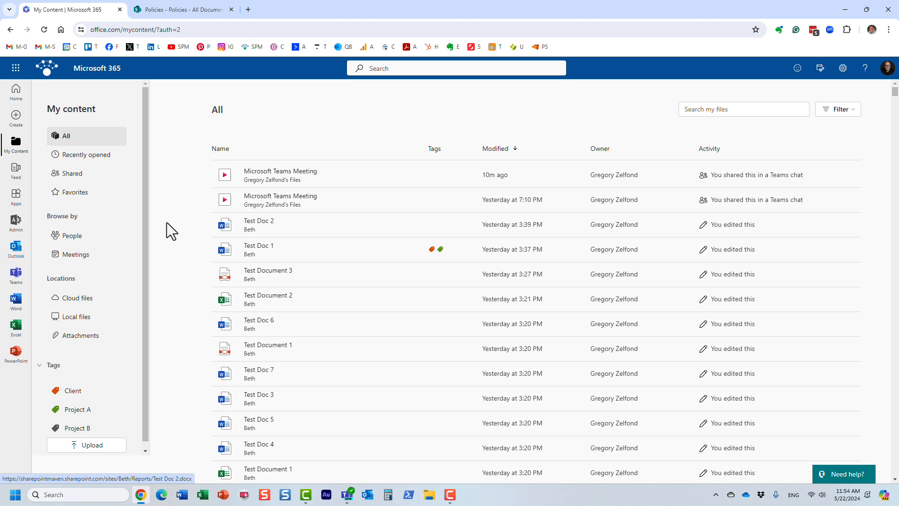
mouse_move(289, 123)
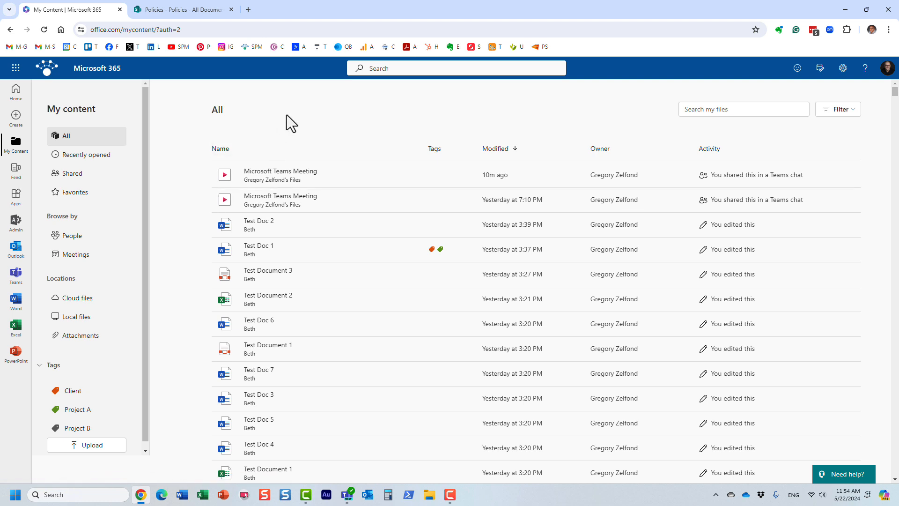
mouse_move(16, 68)
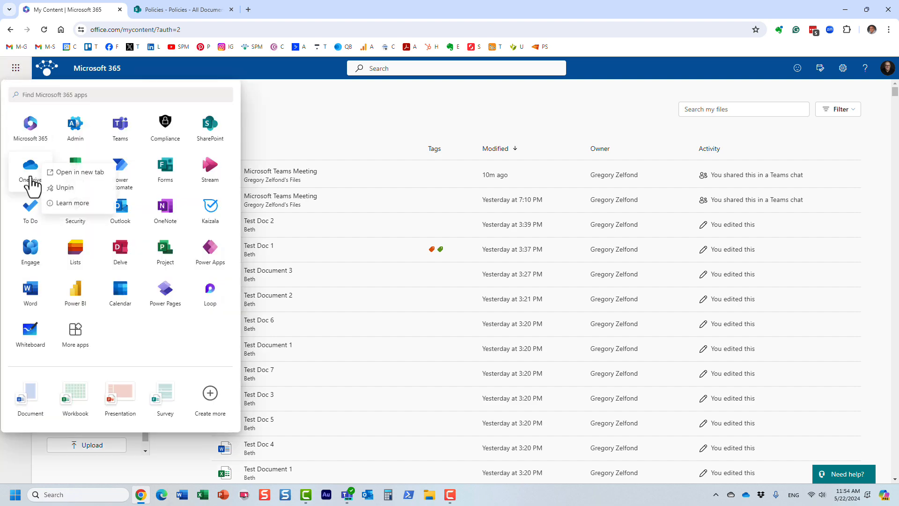
Step: Open OneDrive My files in a new tab and show Stream Migrated Videos options
left_click(81, 172)
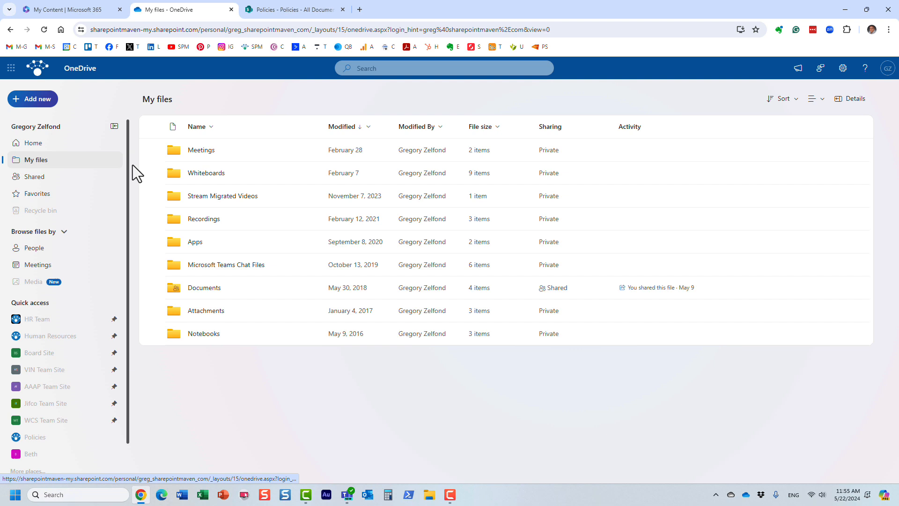
mouse_move(295, 196)
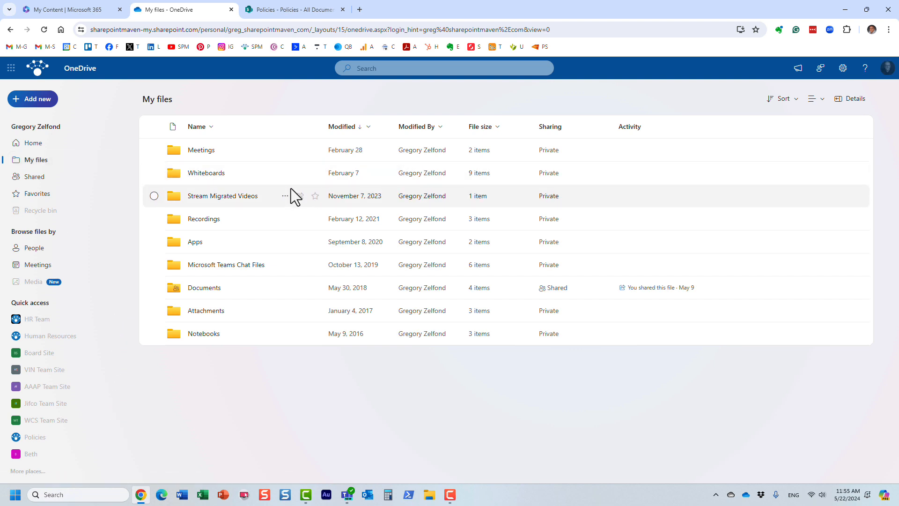
left_click(285, 196)
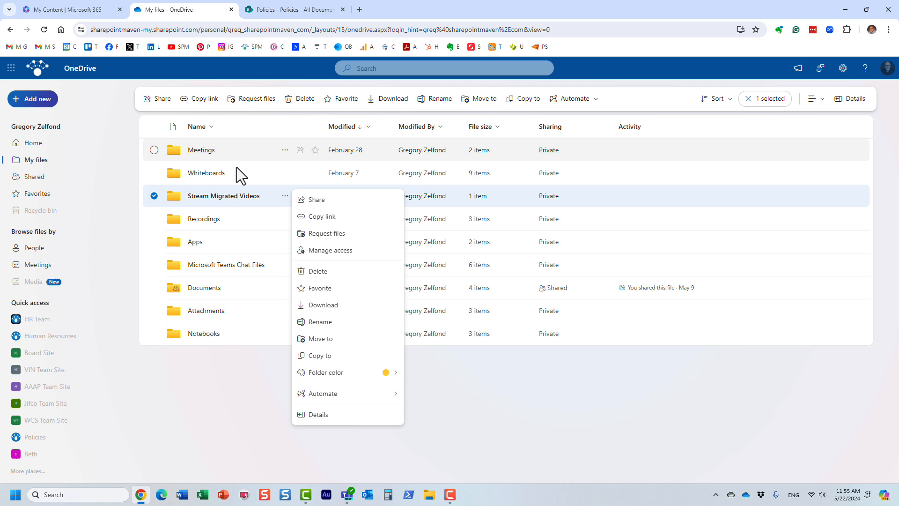
mouse_move(215, 292)
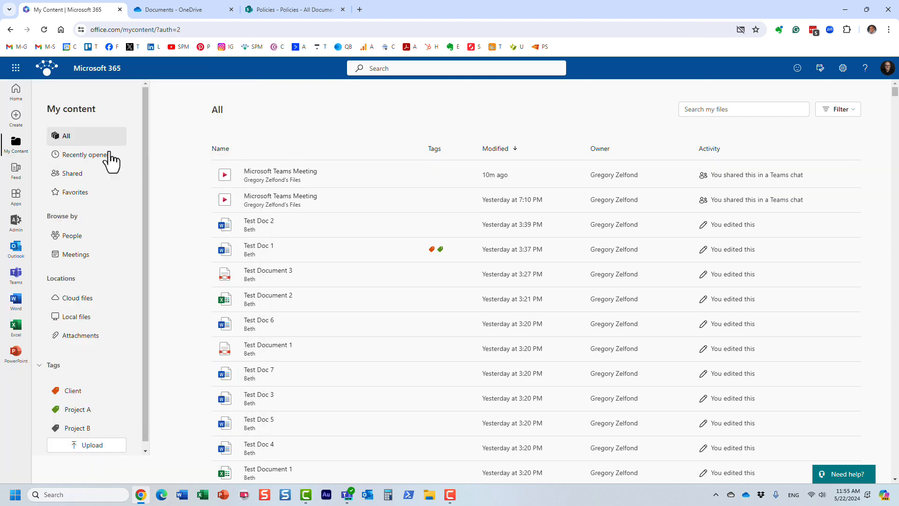
mouse_move(372, 128)
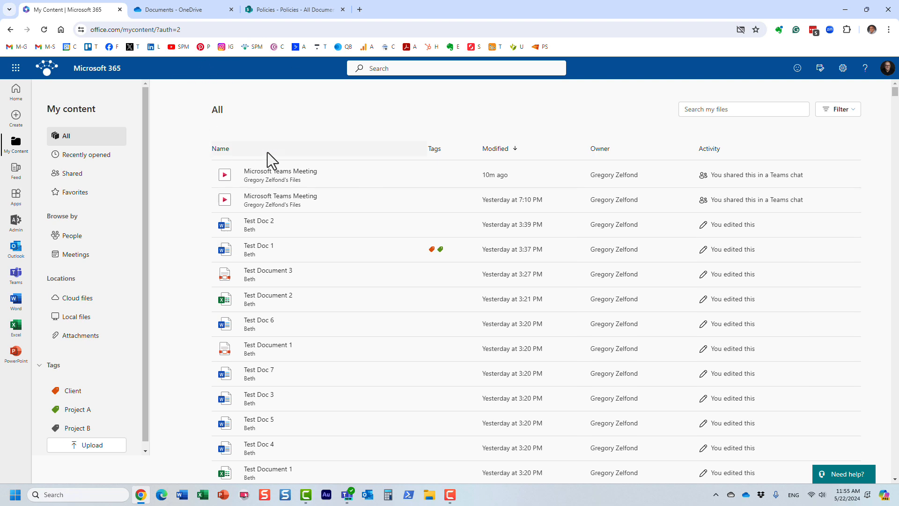
mouse_move(271, 145)
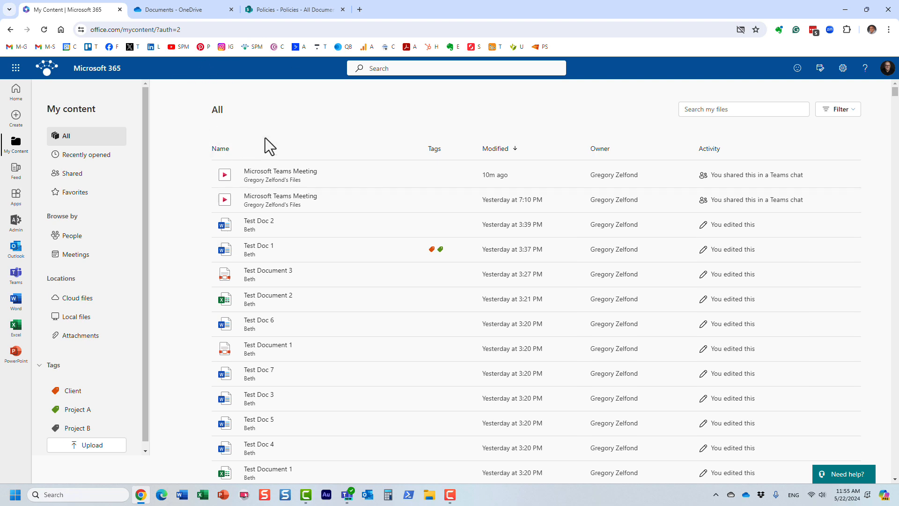
mouse_move(190, 364)
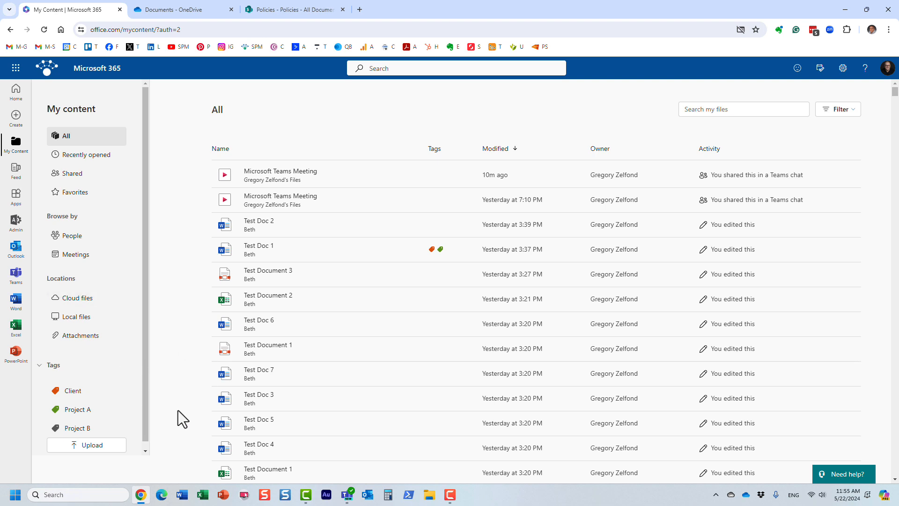
mouse_move(389, 132)
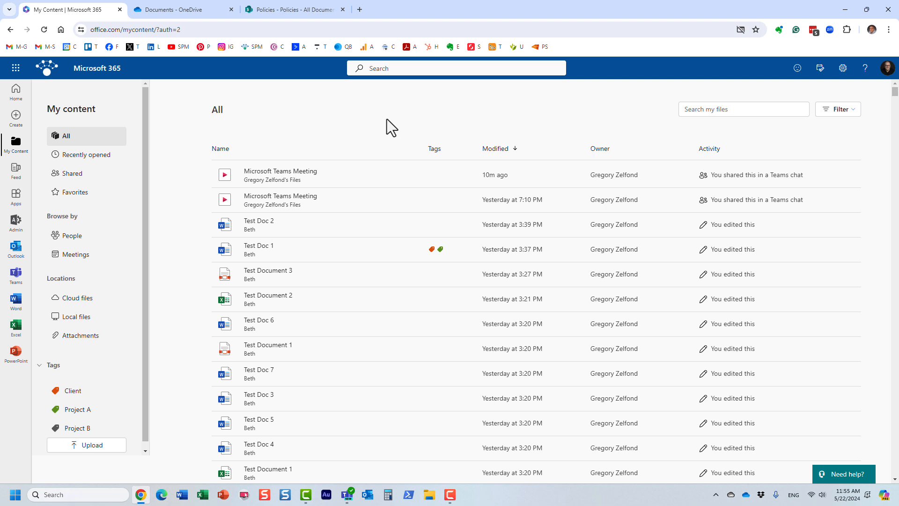
mouse_move(418, 115)
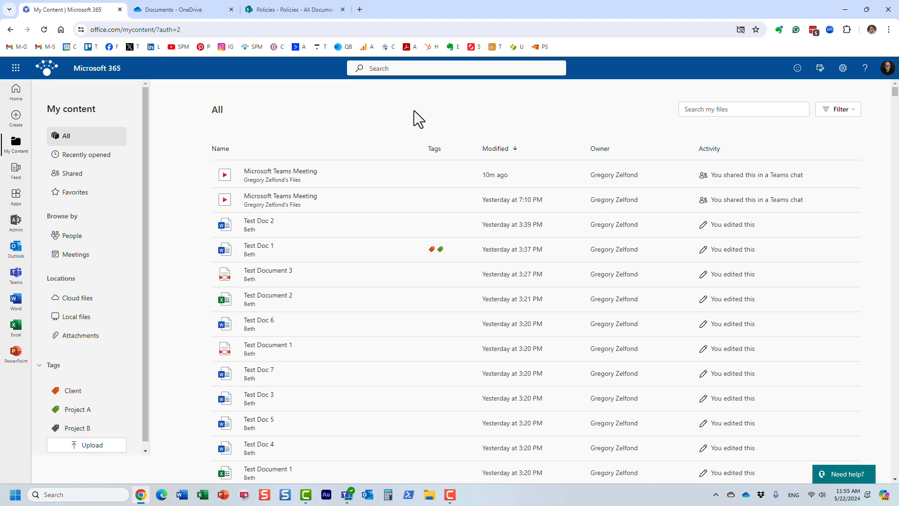